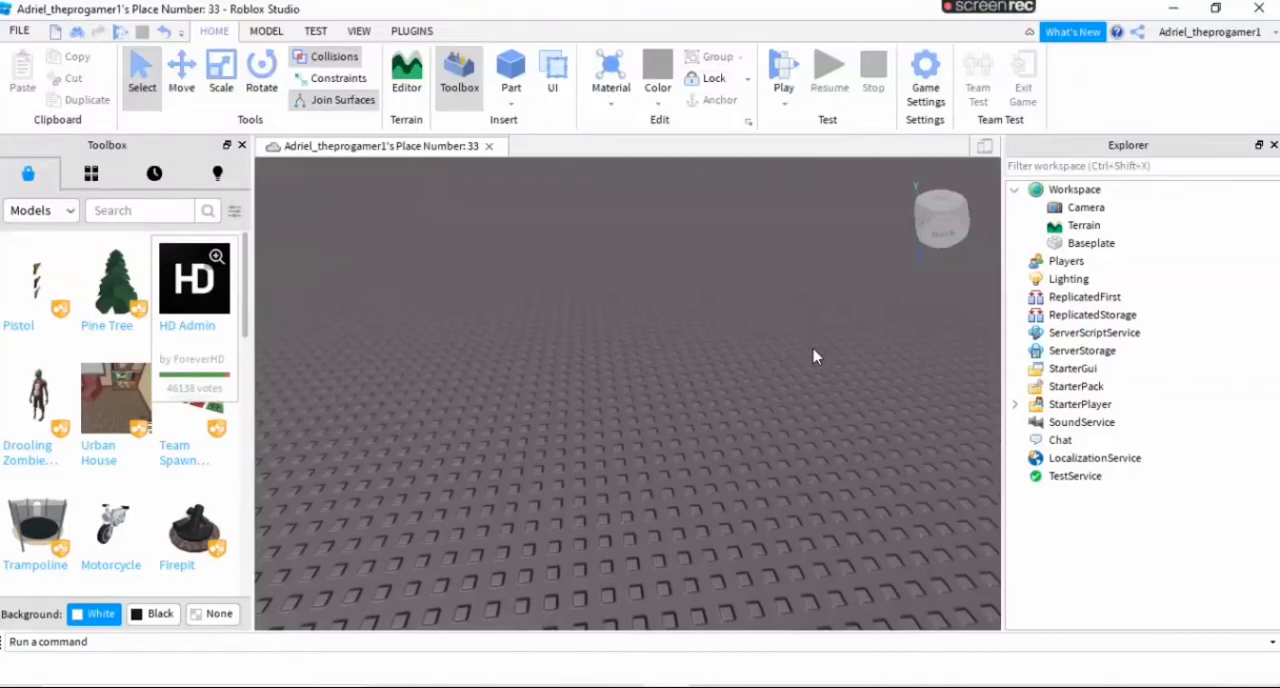
mouse_move(736, 304)
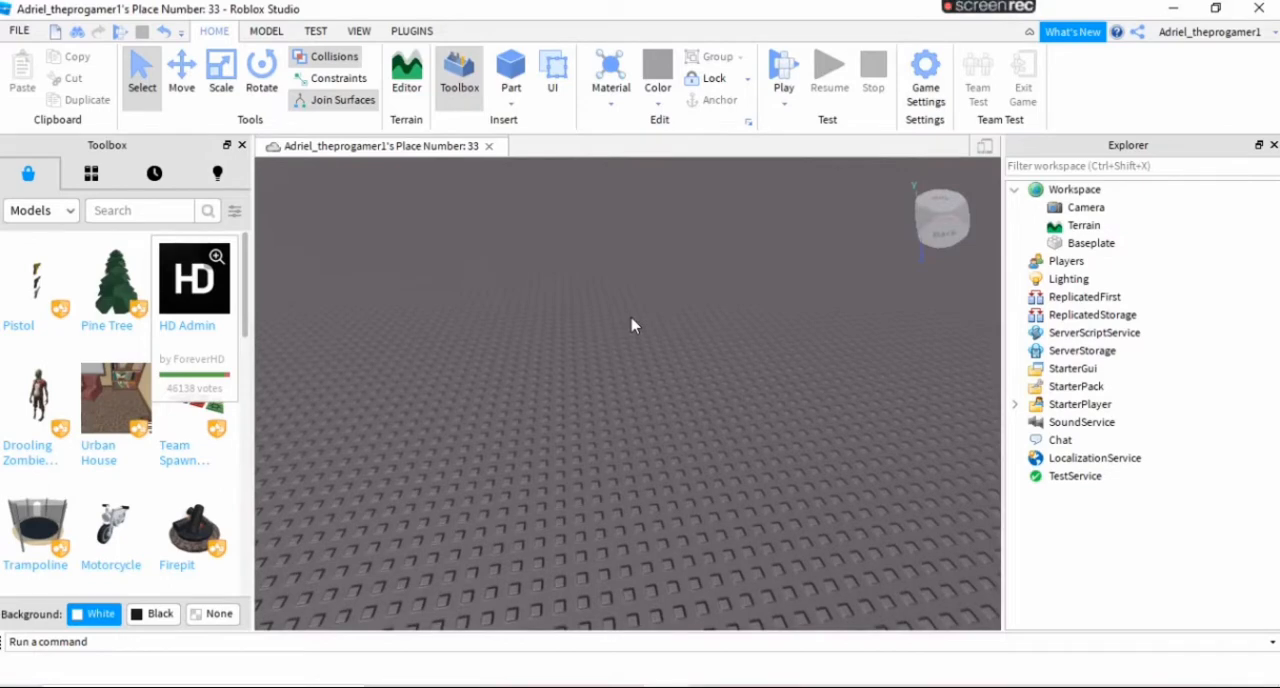
mouse_move(634, 320)
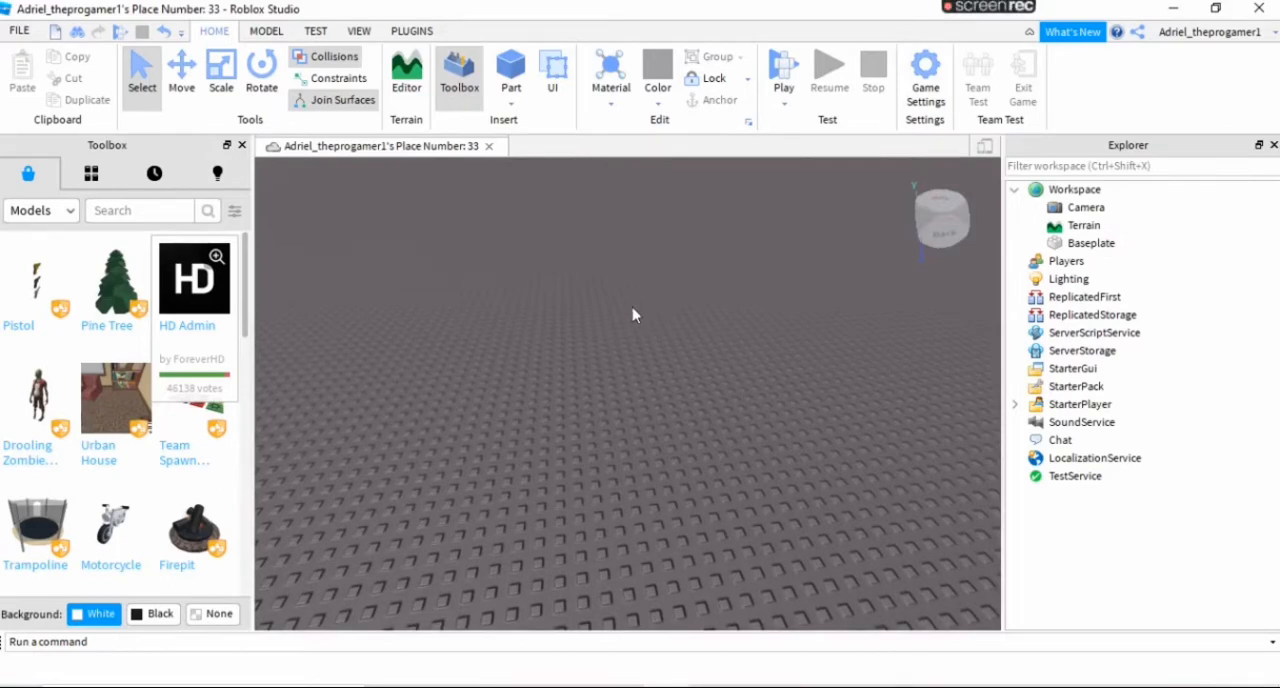
Insert a Part, scale it into a wide slab, and add a second Part on top of it.
left_click(510, 72)
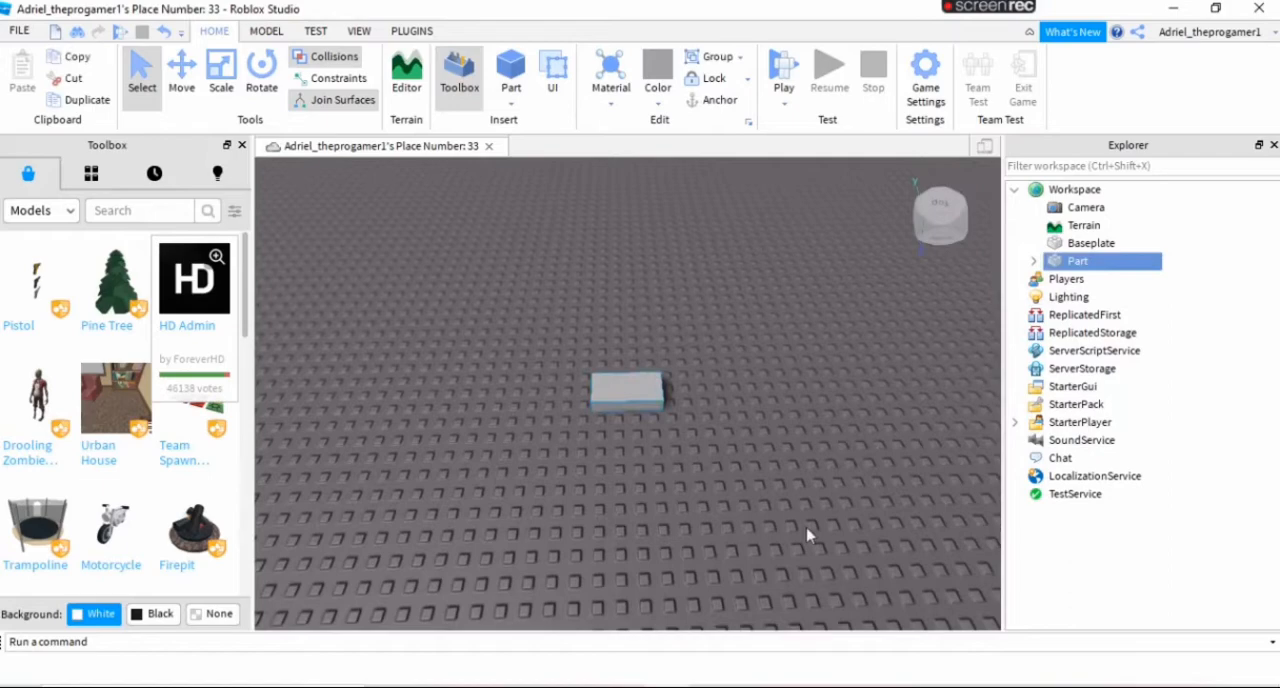
left_click(220, 70)
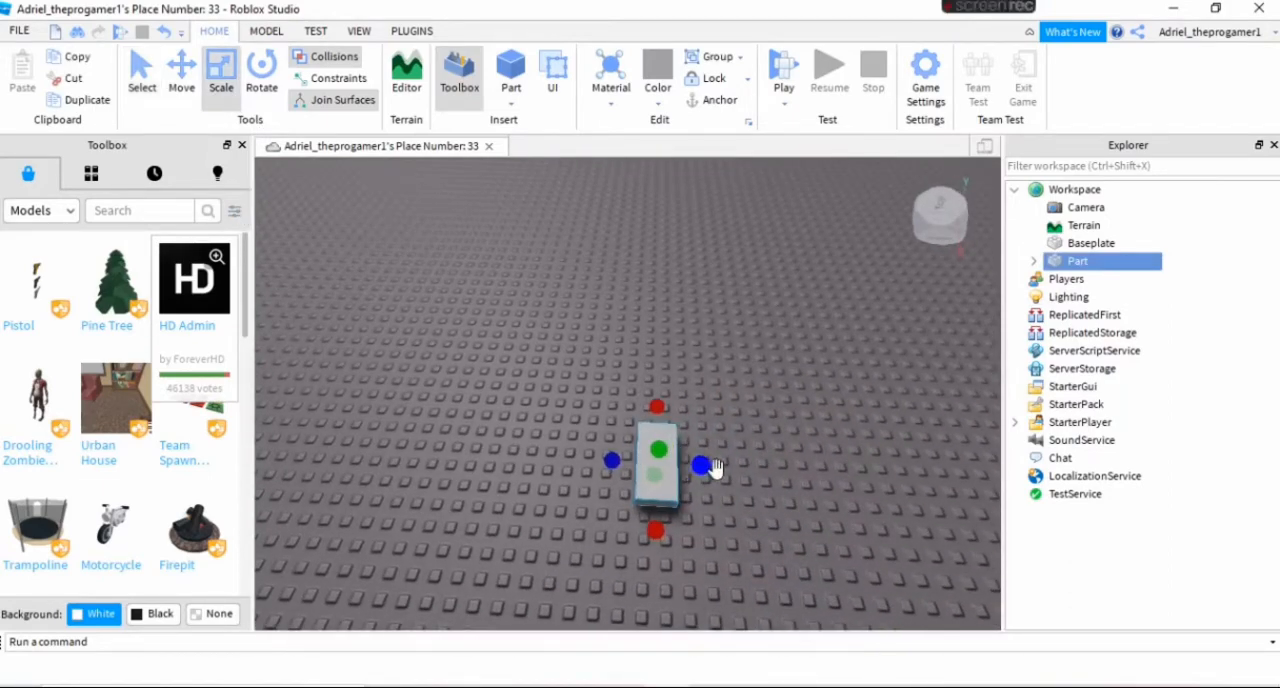
left_click_drag(704, 464, 784, 470)
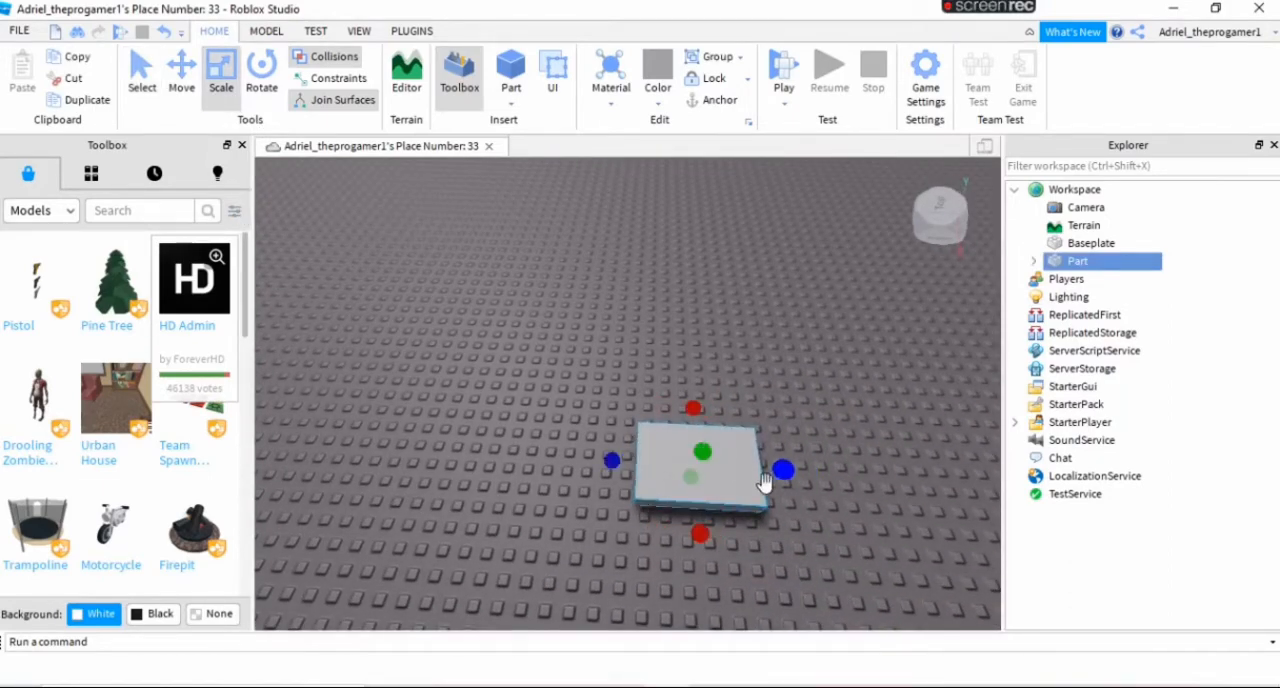
left_click_drag(784, 468, 630, 464)
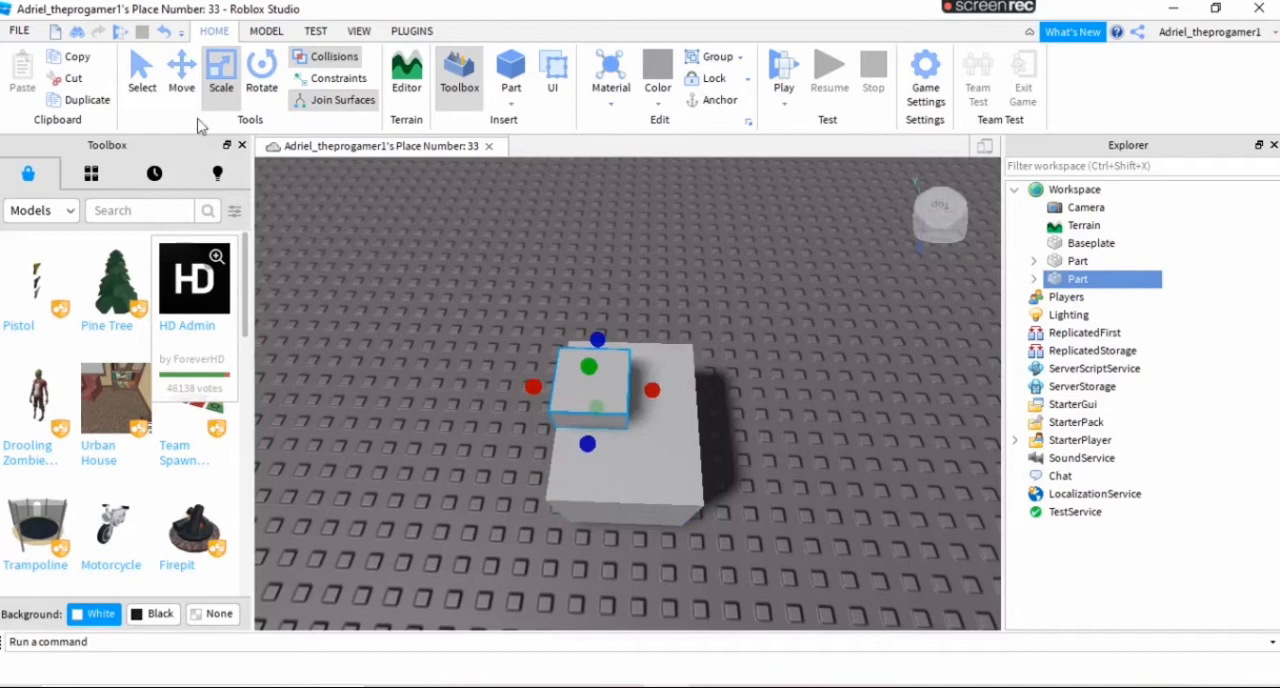
left_click(180, 76)
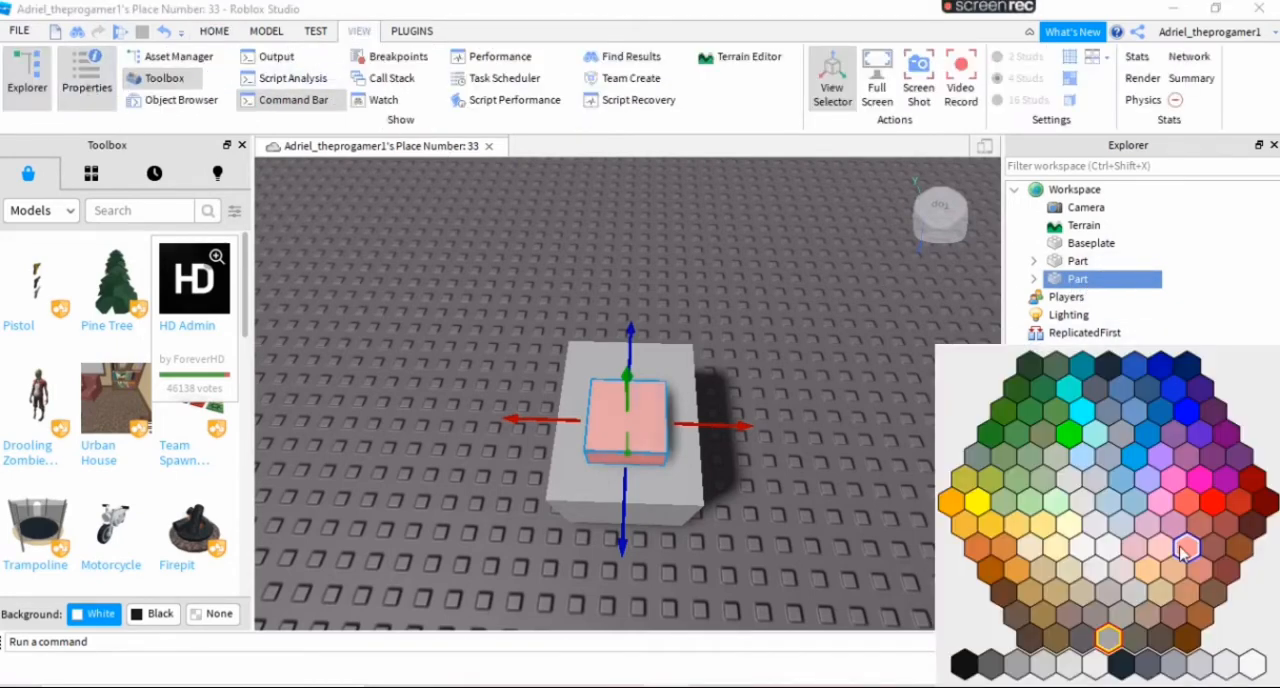
Colour the top part lime green and rename it 'button' in the Explorer.
left_click(1184, 544)
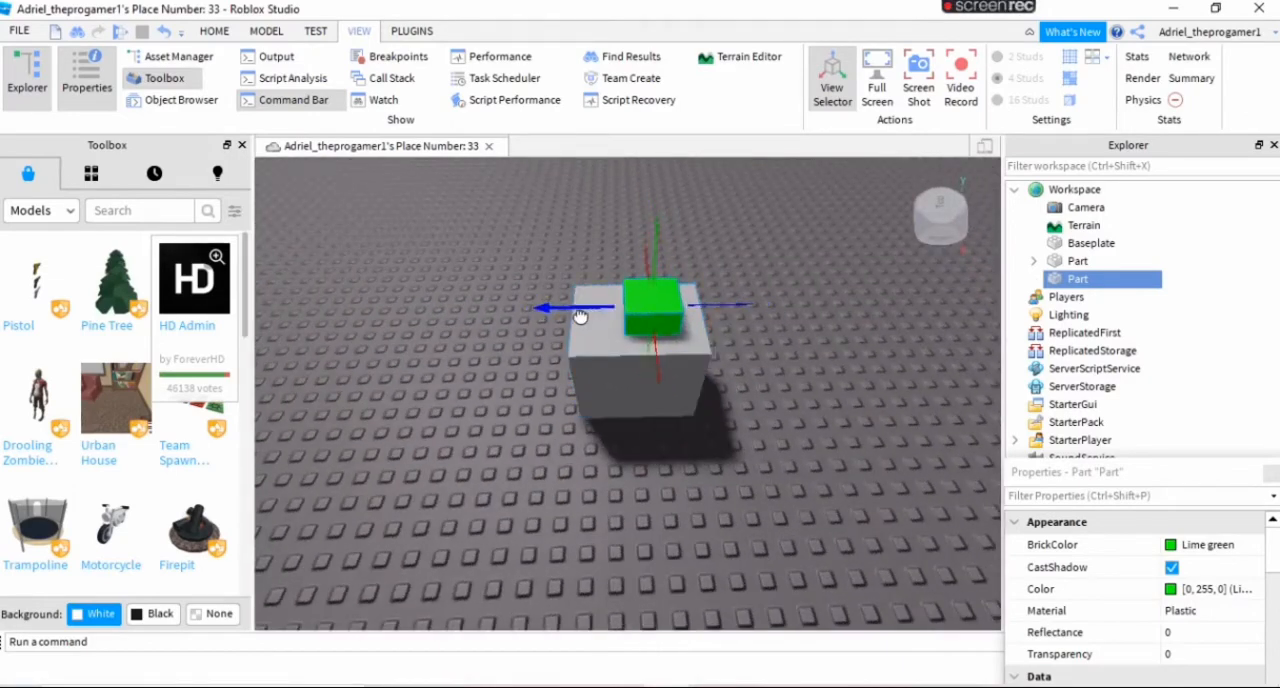
right_click(620, 310)
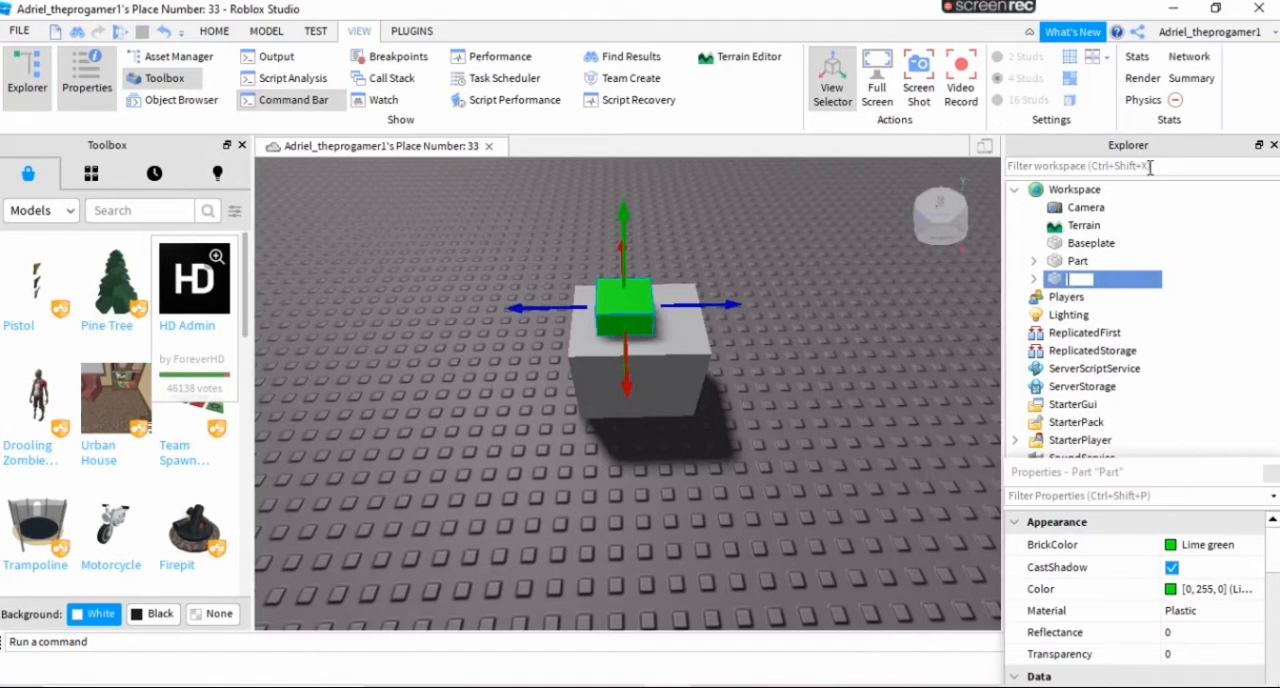
type("button")
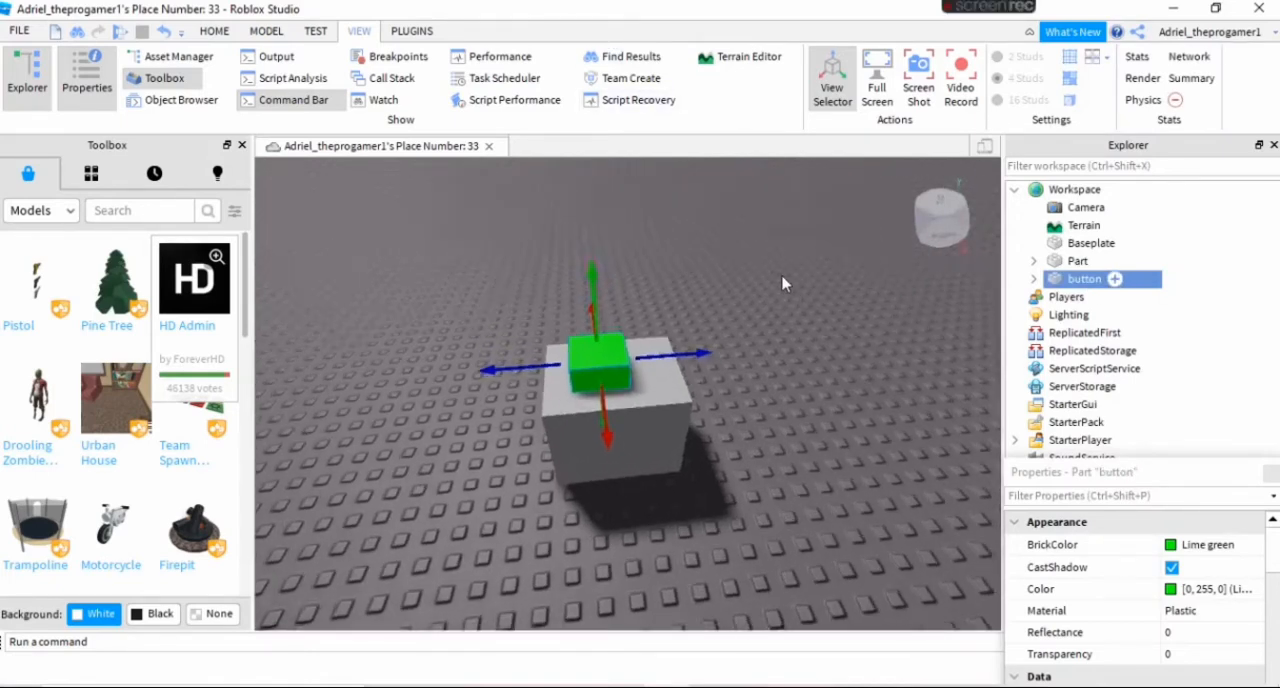
left_click(1116, 280)
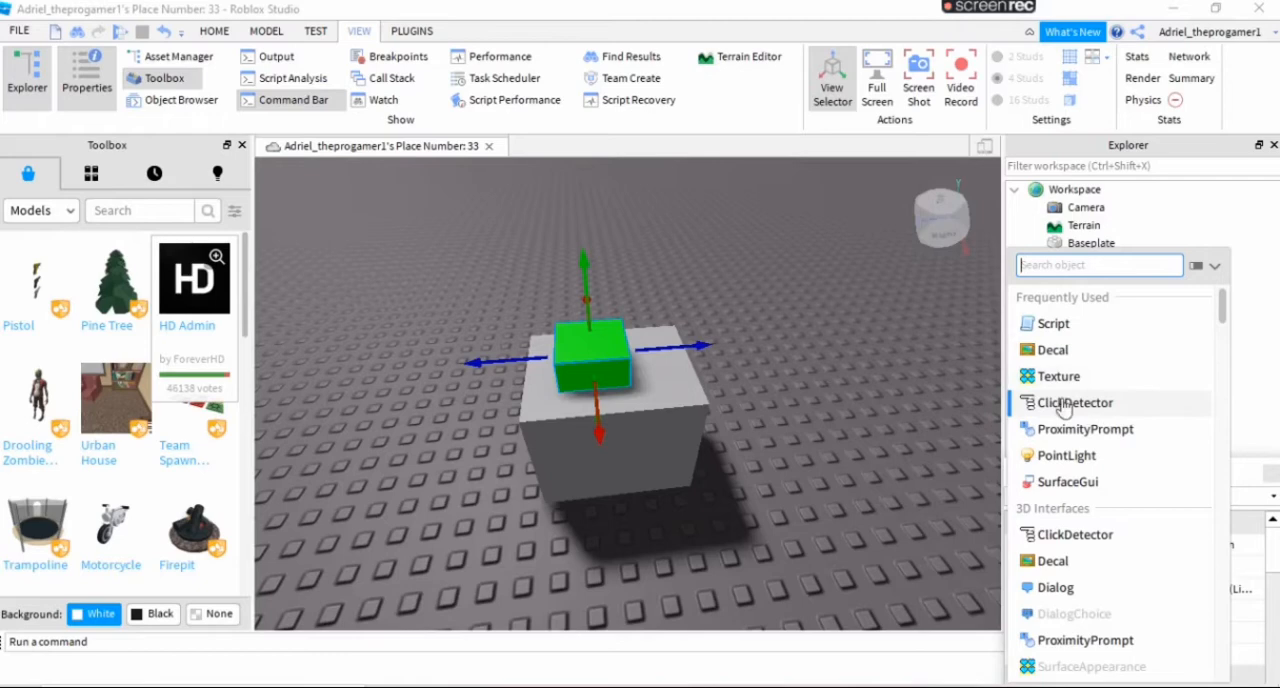
Search 'Click' to add a ClickDetector to button, then browse My Models in the Toolbox.
type("Click")
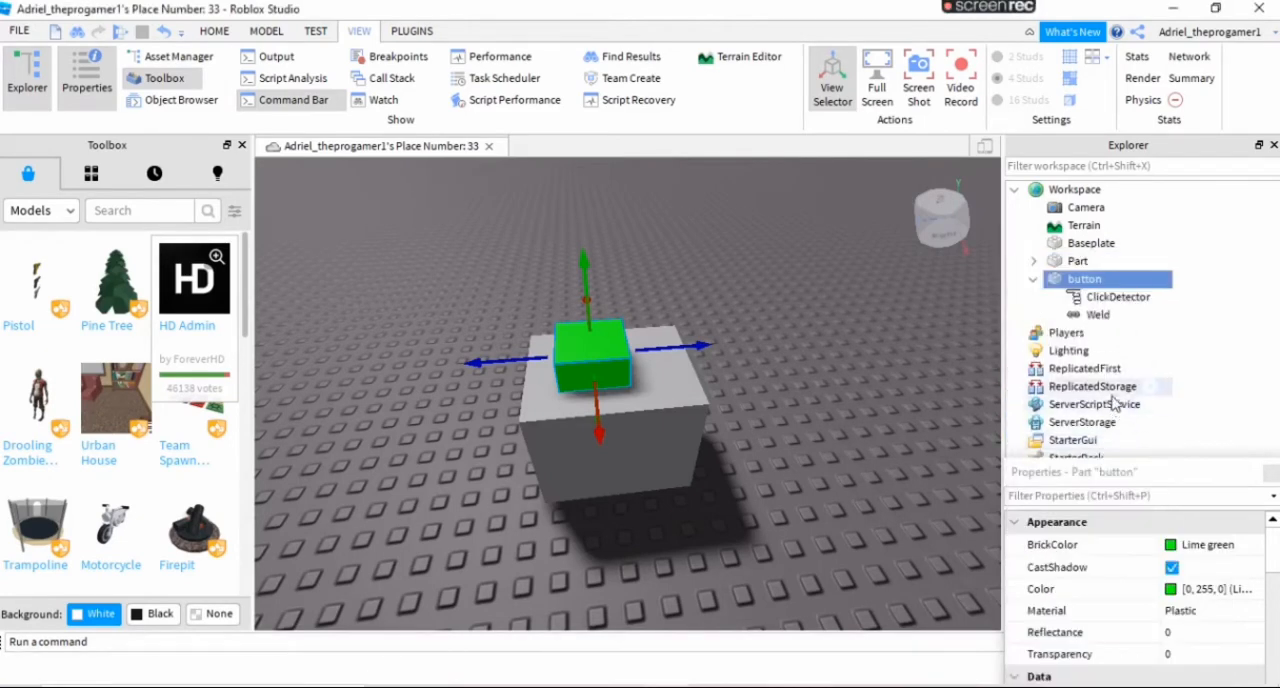
mouse_move(818, 420)
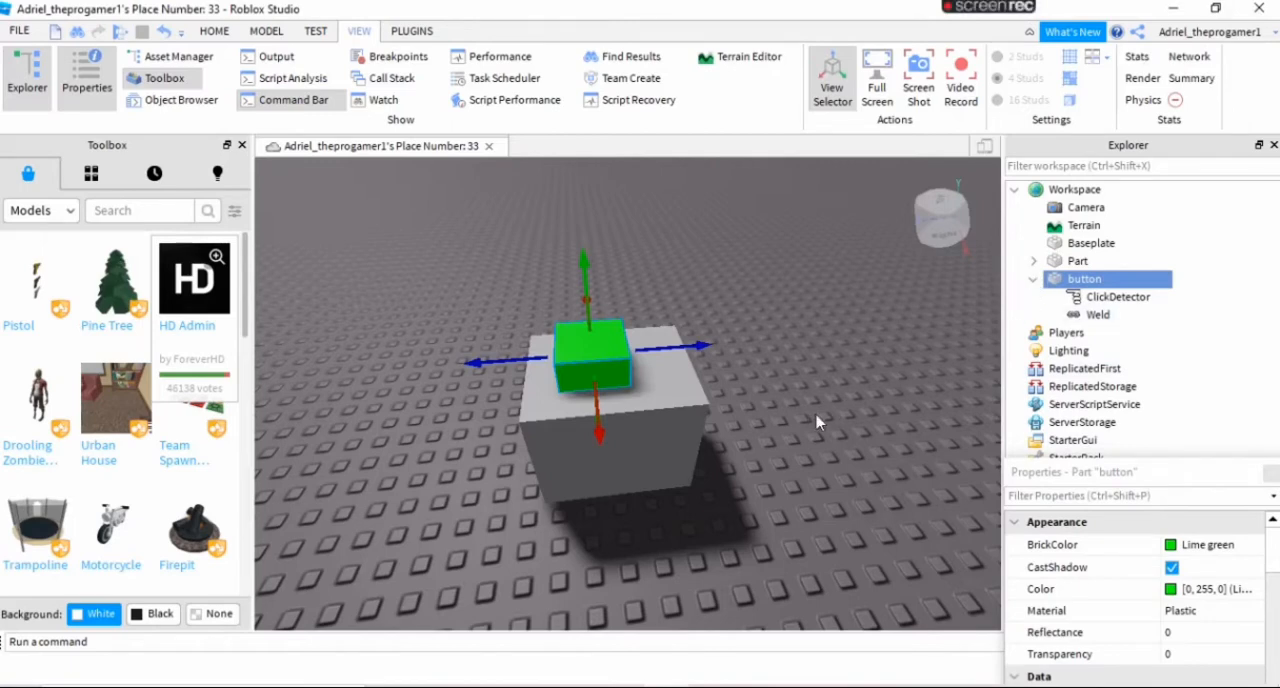
left_click(90, 172)
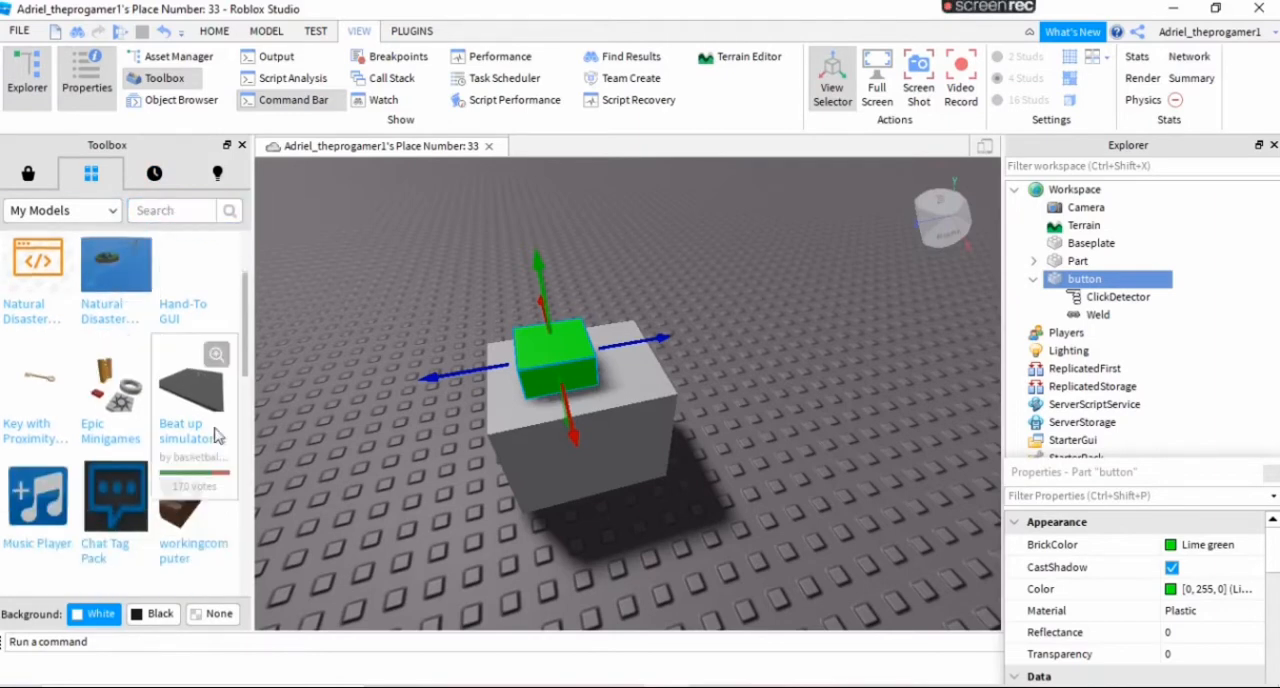
Insert the Click Brick for Gui model and select its script's code for copying.
scroll("down", 3)
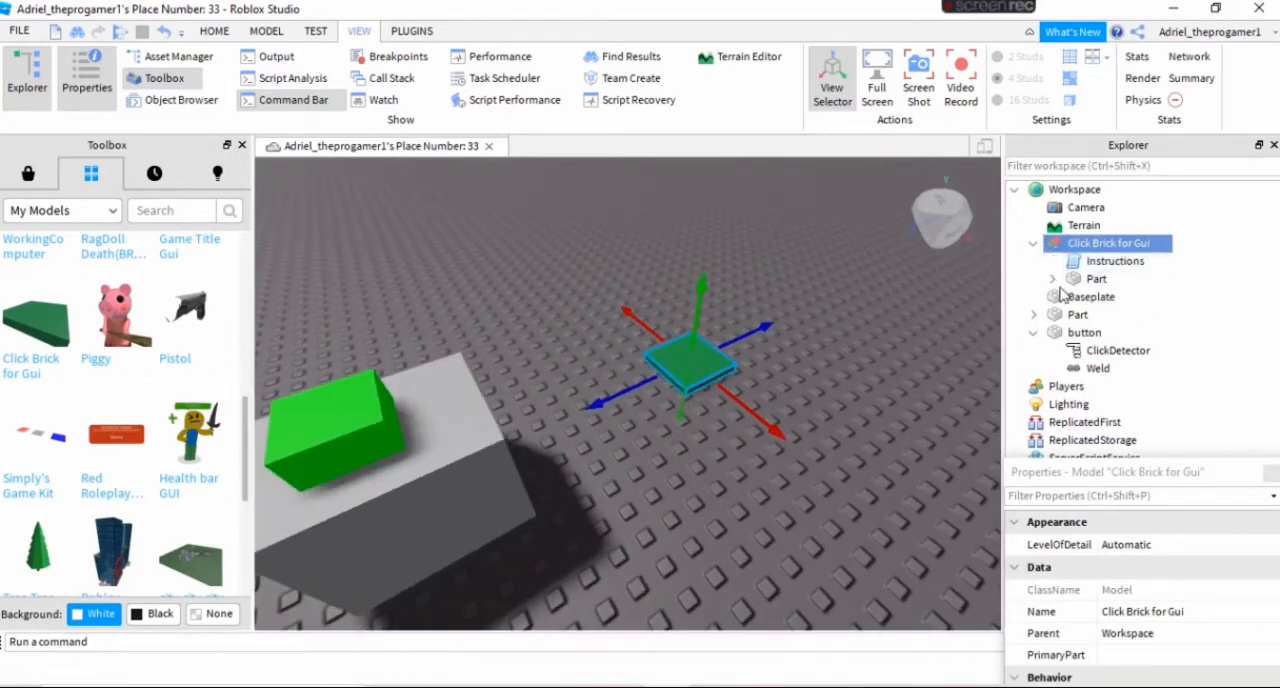
double_click(1120, 314)
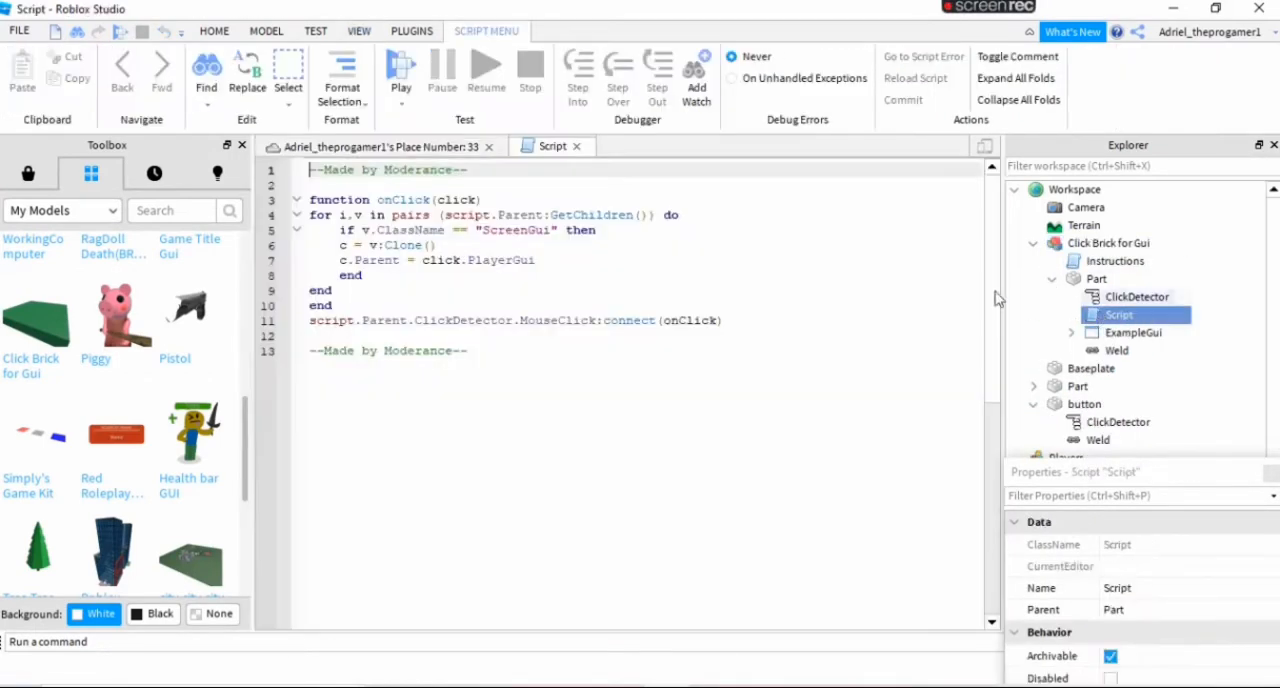
left_click_drag(344, 214, 722, 320)
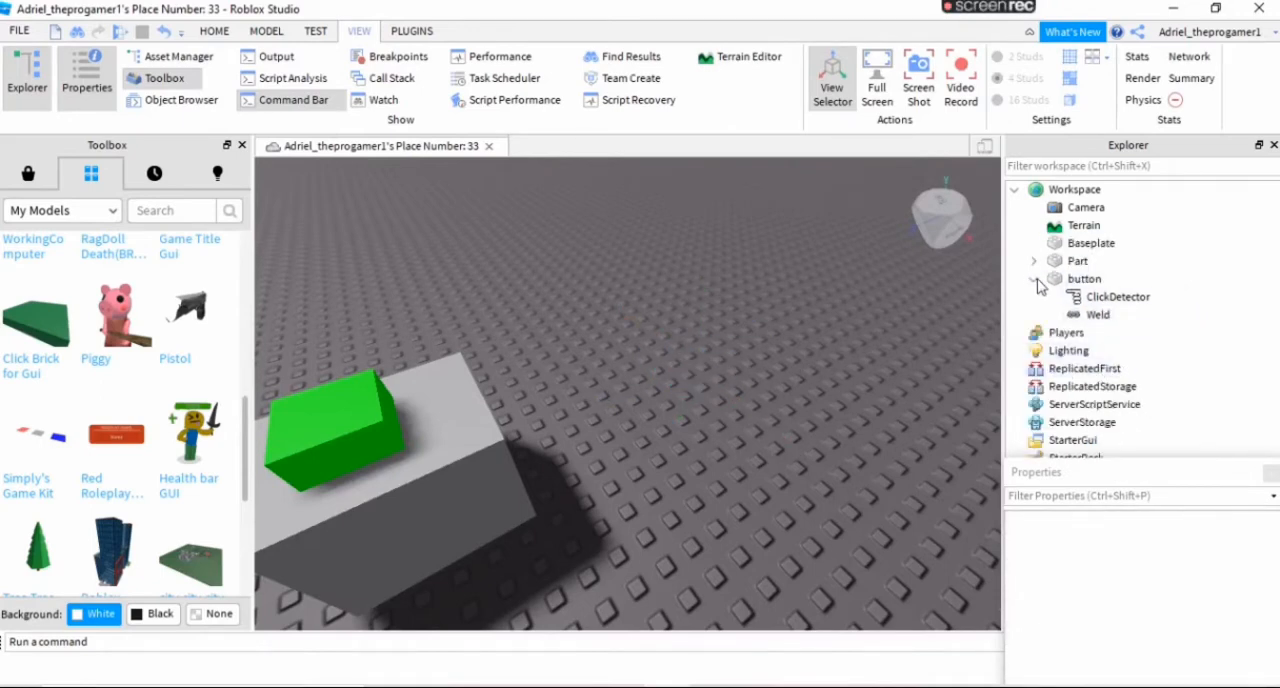
Paste the copied Script into the button part and bring up the UI building tools.
left_click(1084, 278)
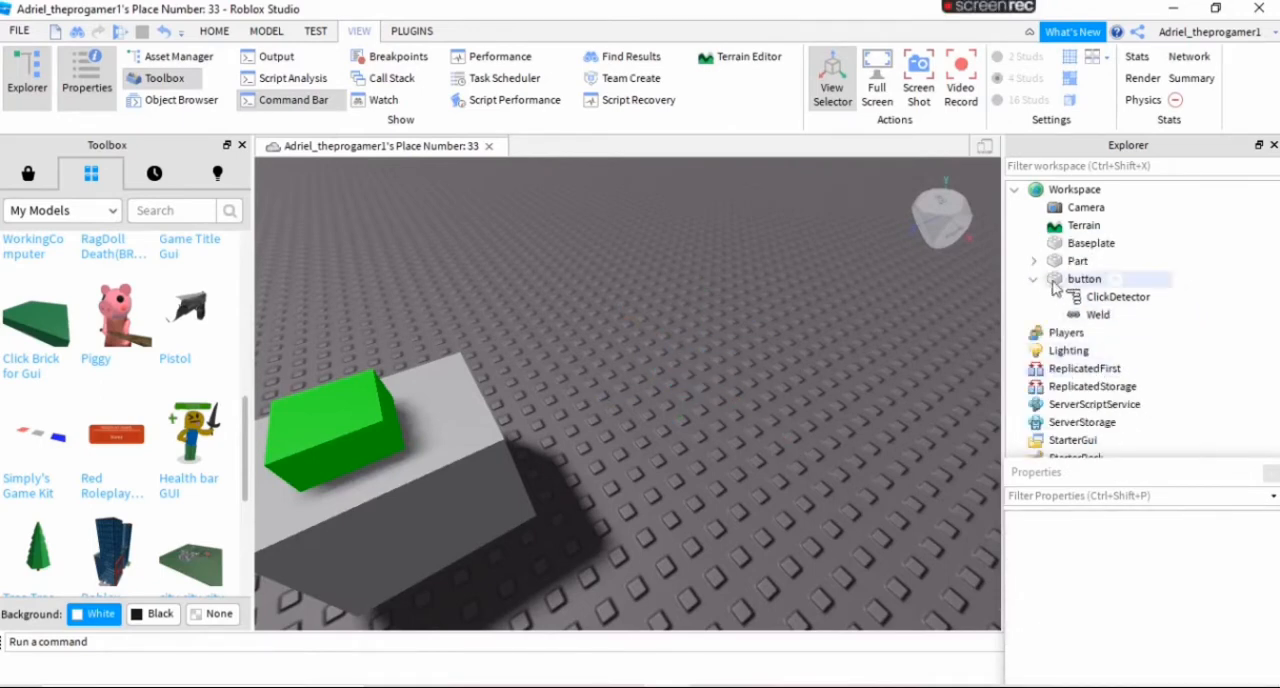
left_click(1084, 280)
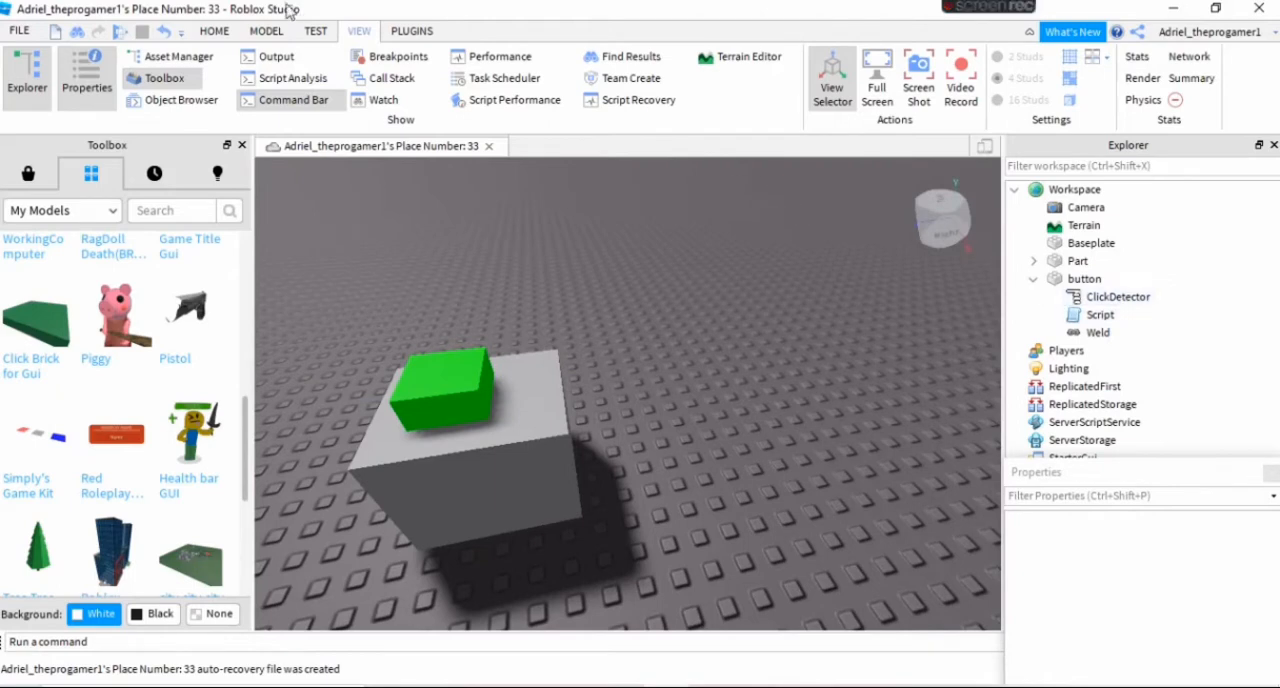
left_click(212, 30)
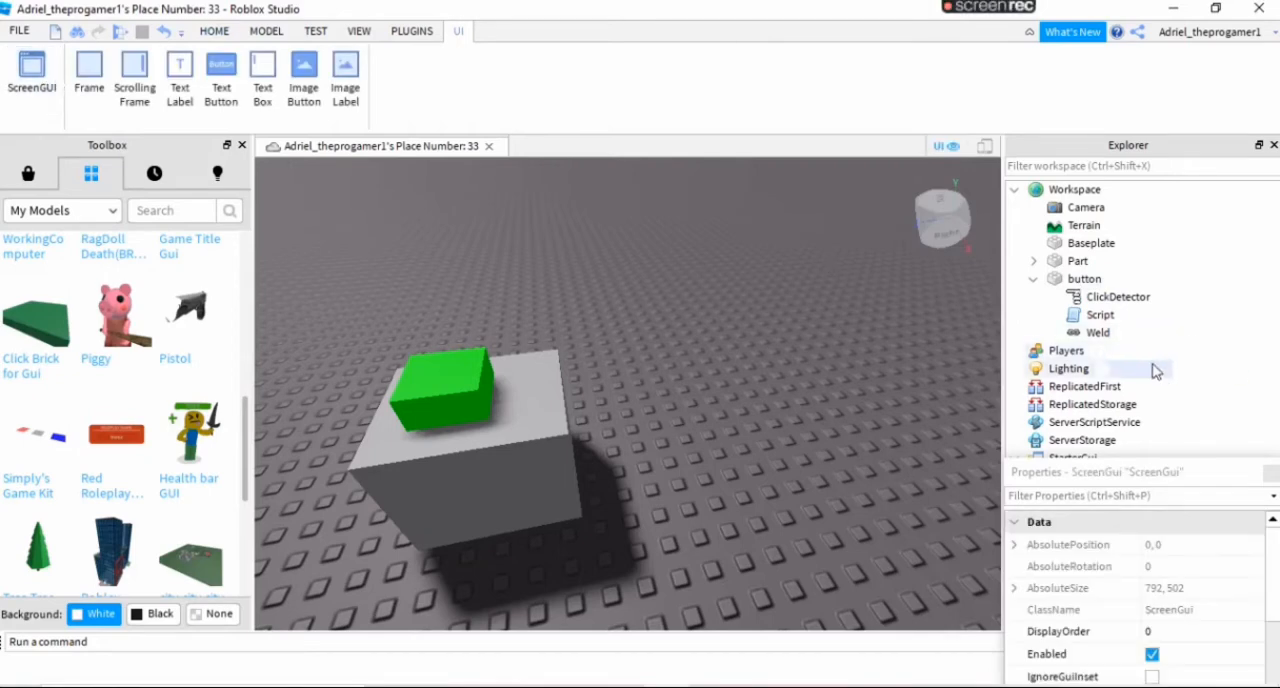
mouse_move(88, 76)
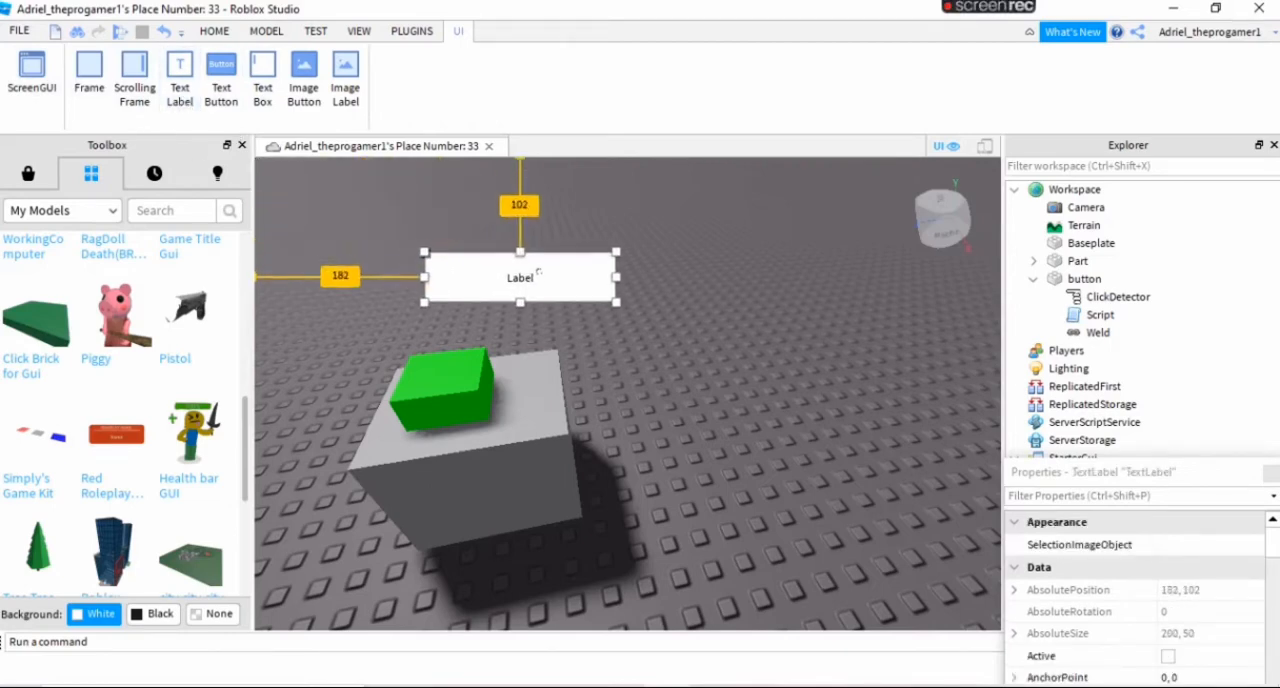
Add a TextLabel to the ScreenGui and size it to fill most of the viewport.
left_click_drag(520, 276, 488, 260)
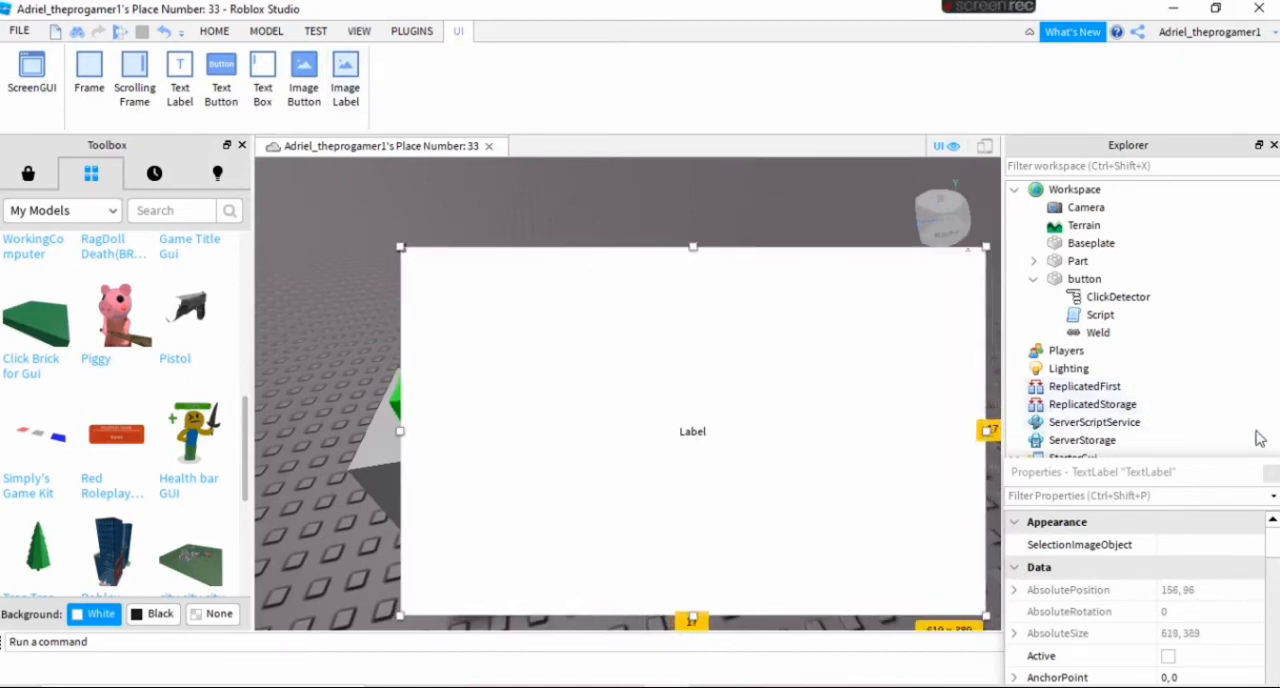
scroll("down", 3)
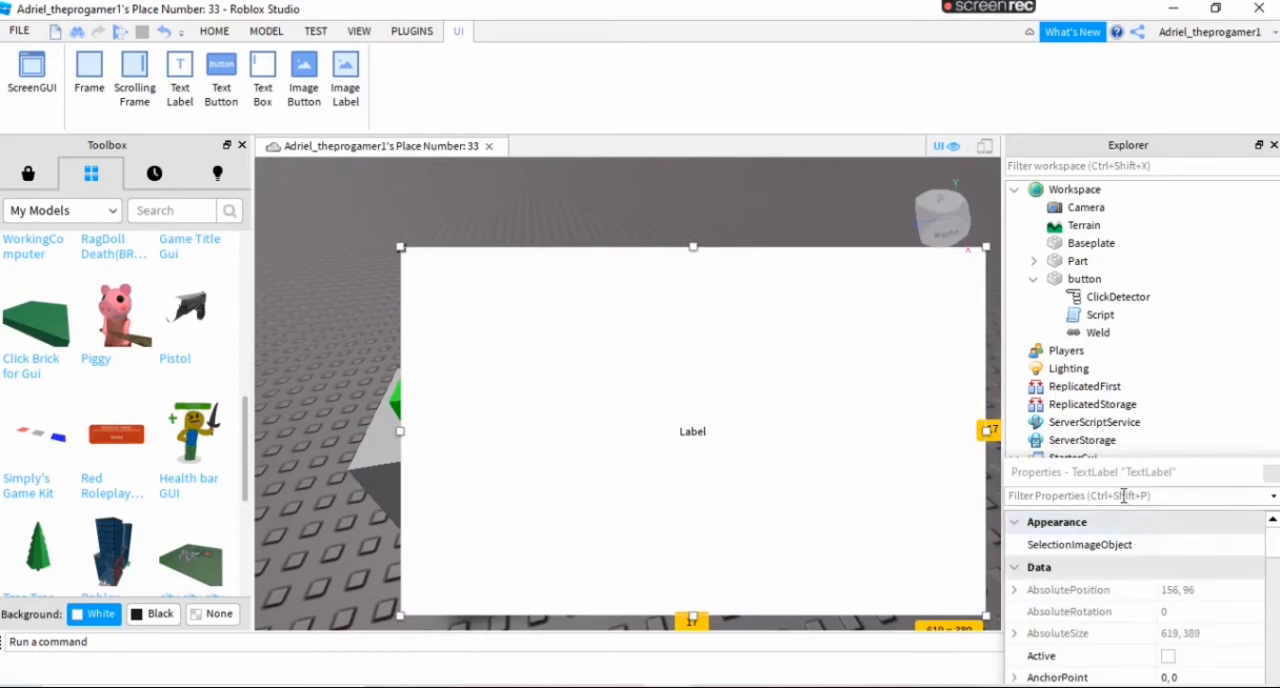
Enable TextScaled and set the label Text to 'Sup bro how you doin'?'.
type("text")
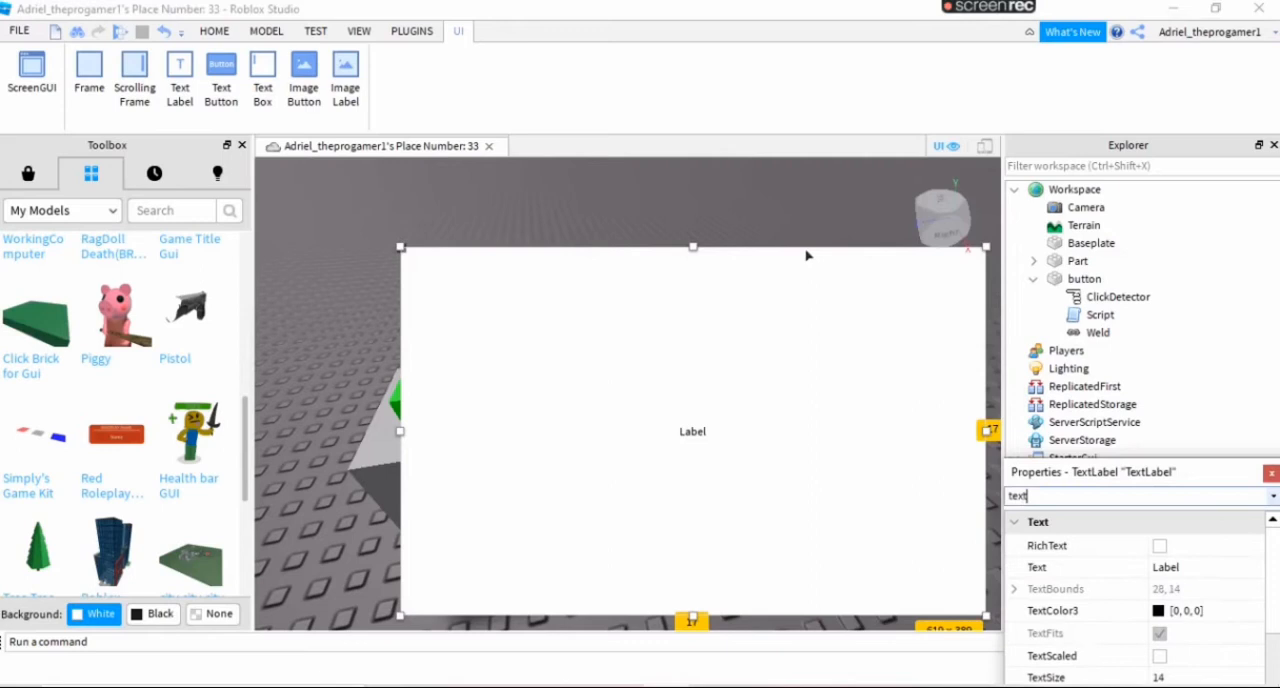
left_click(1160, 656)
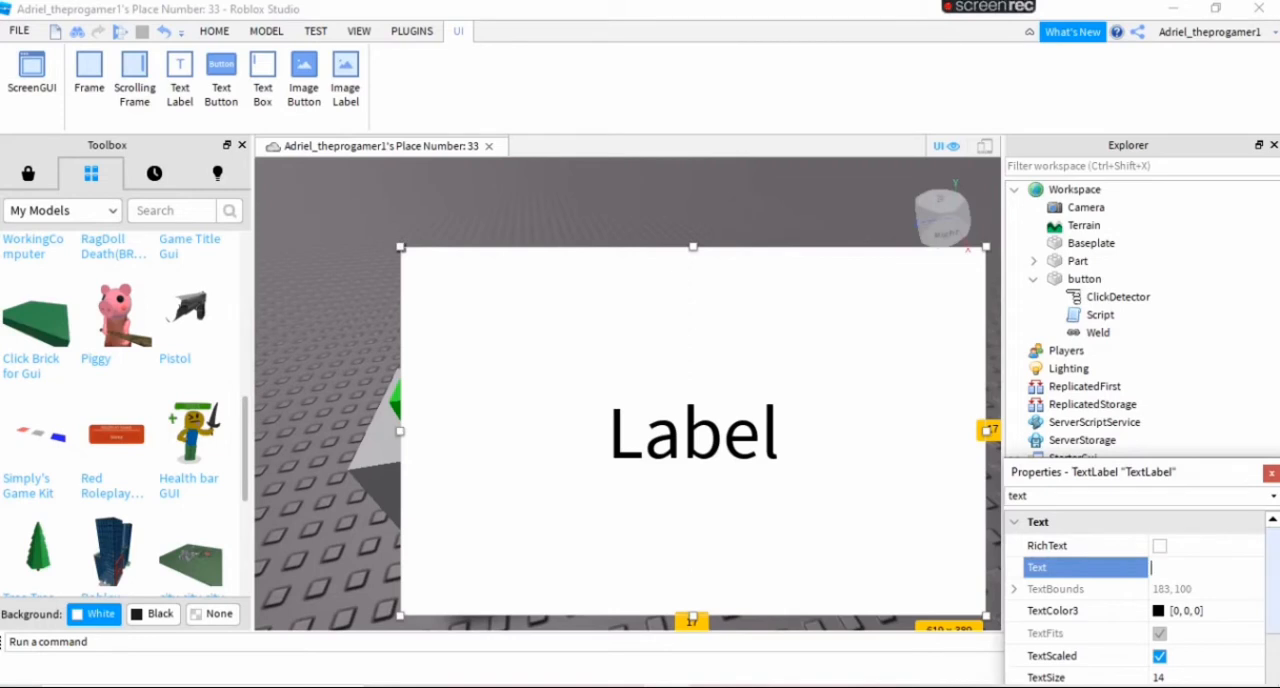
type("Sup bro")
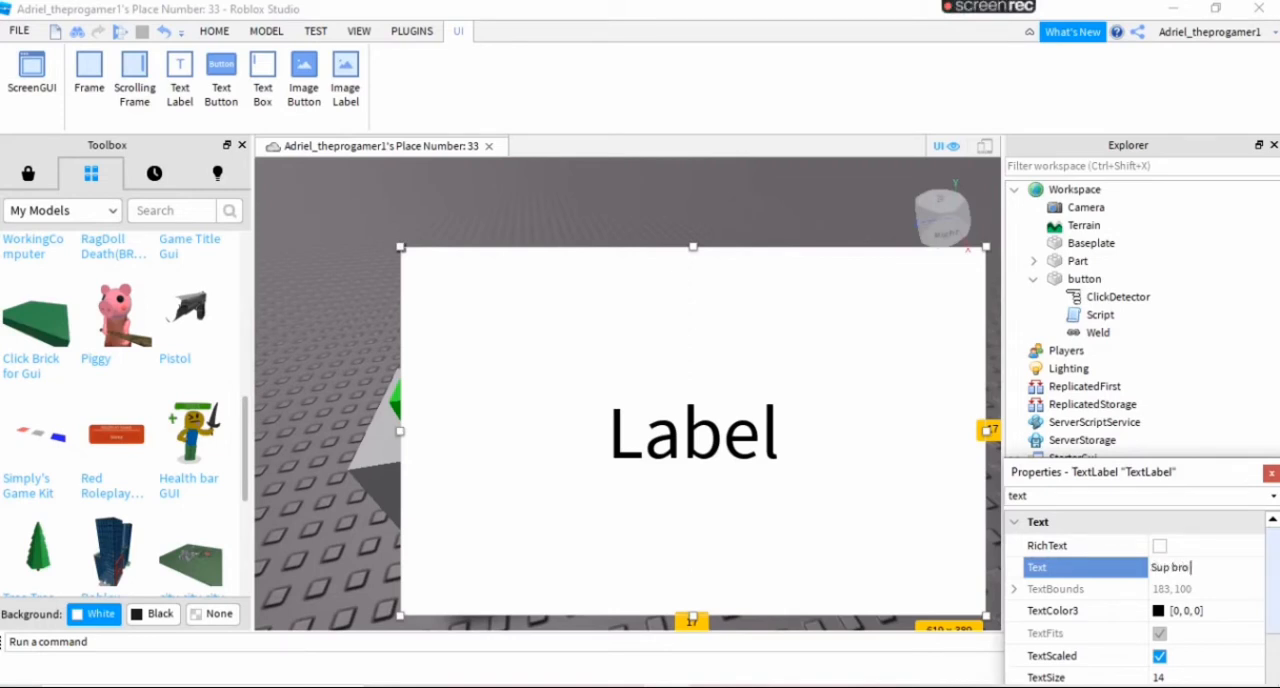
type("how you")
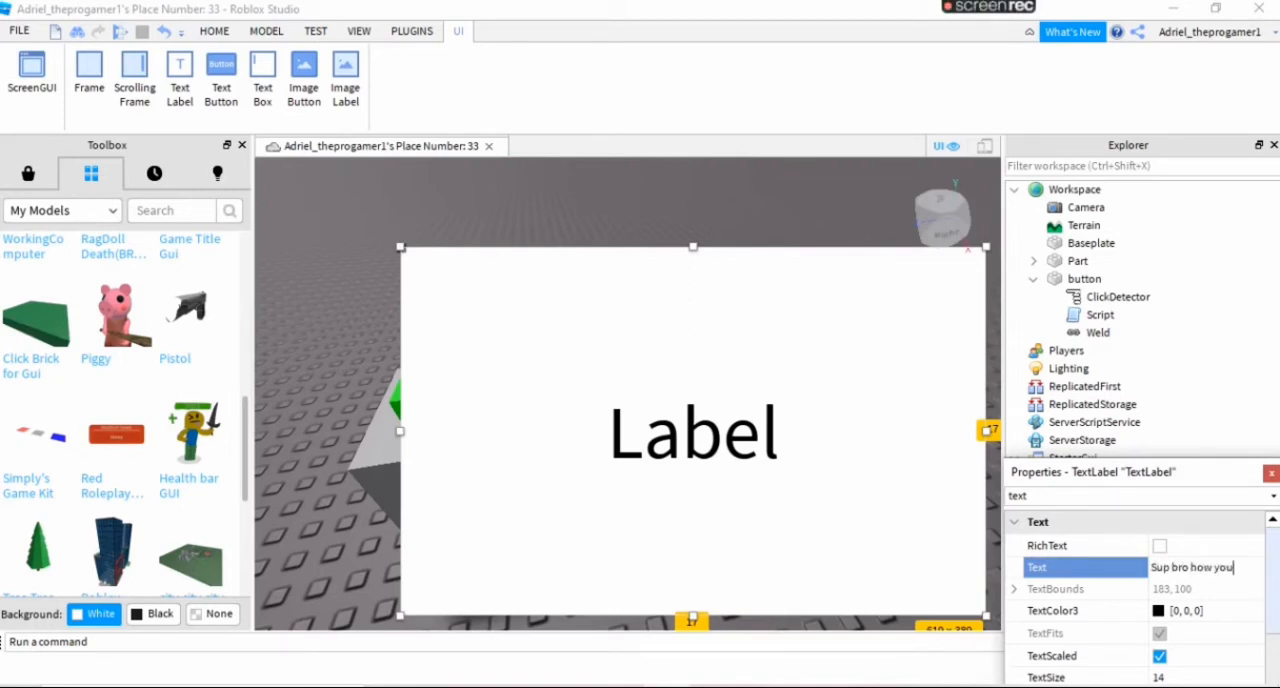
type("doin'?")
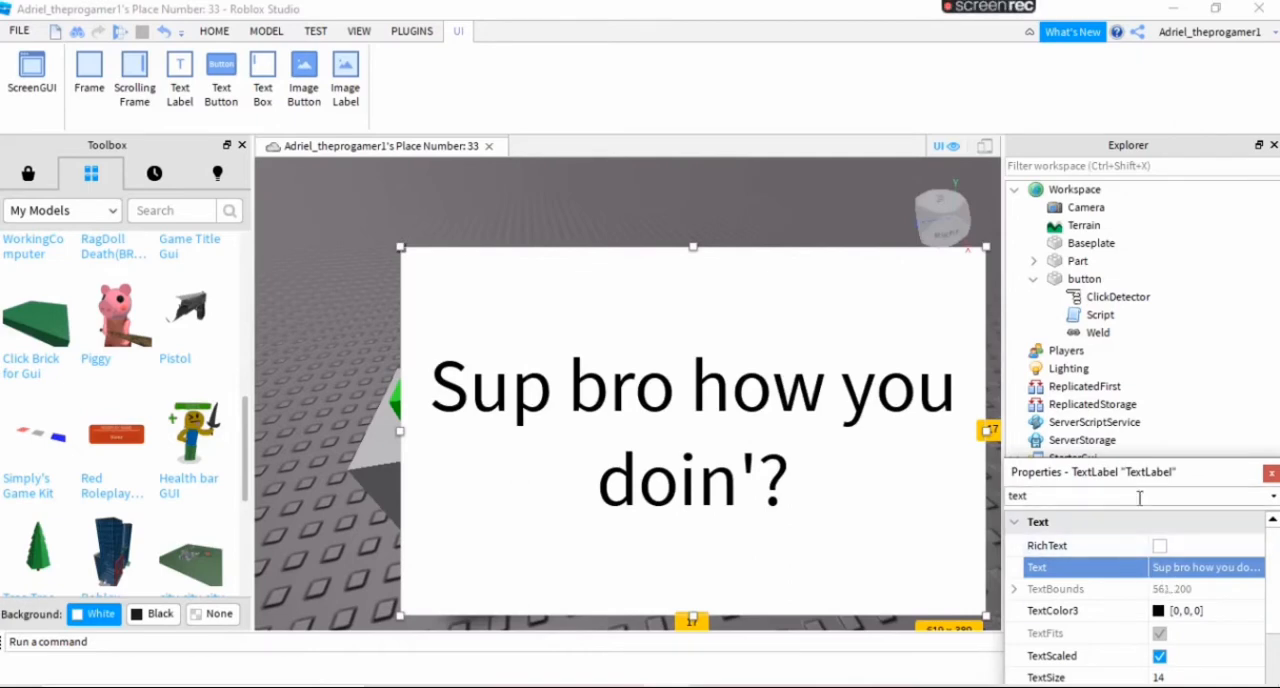
type("colo")
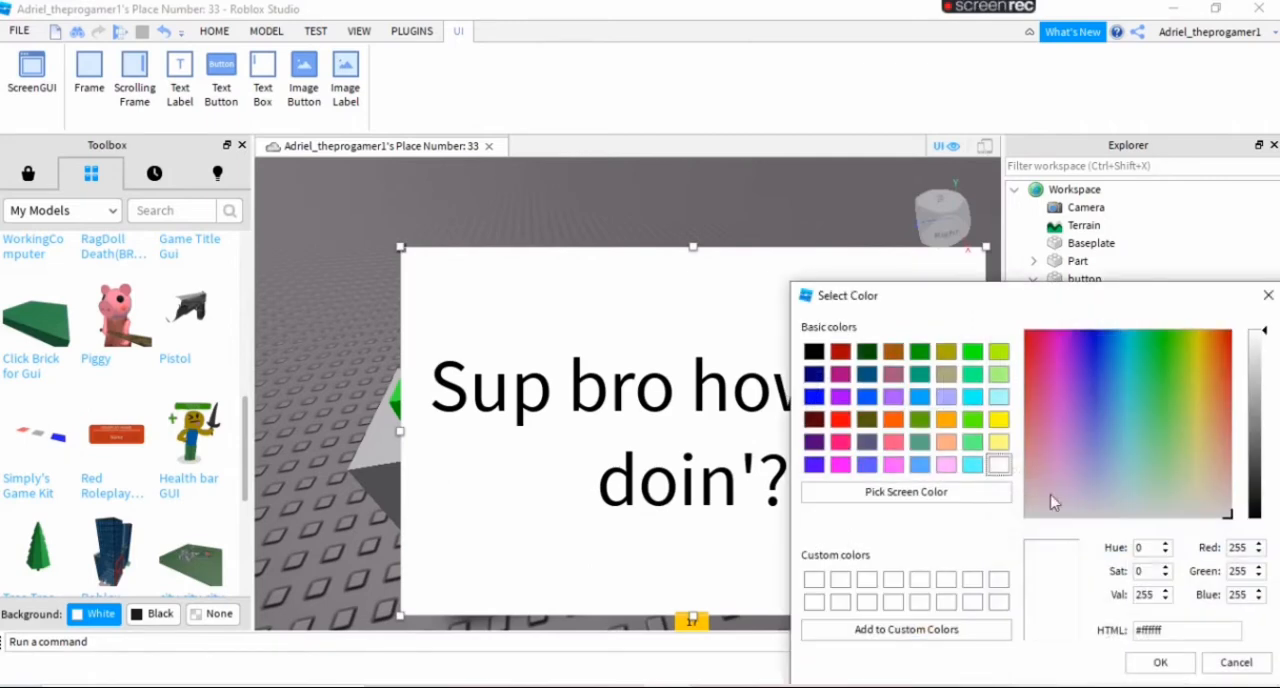
mouse_move(810, 444)
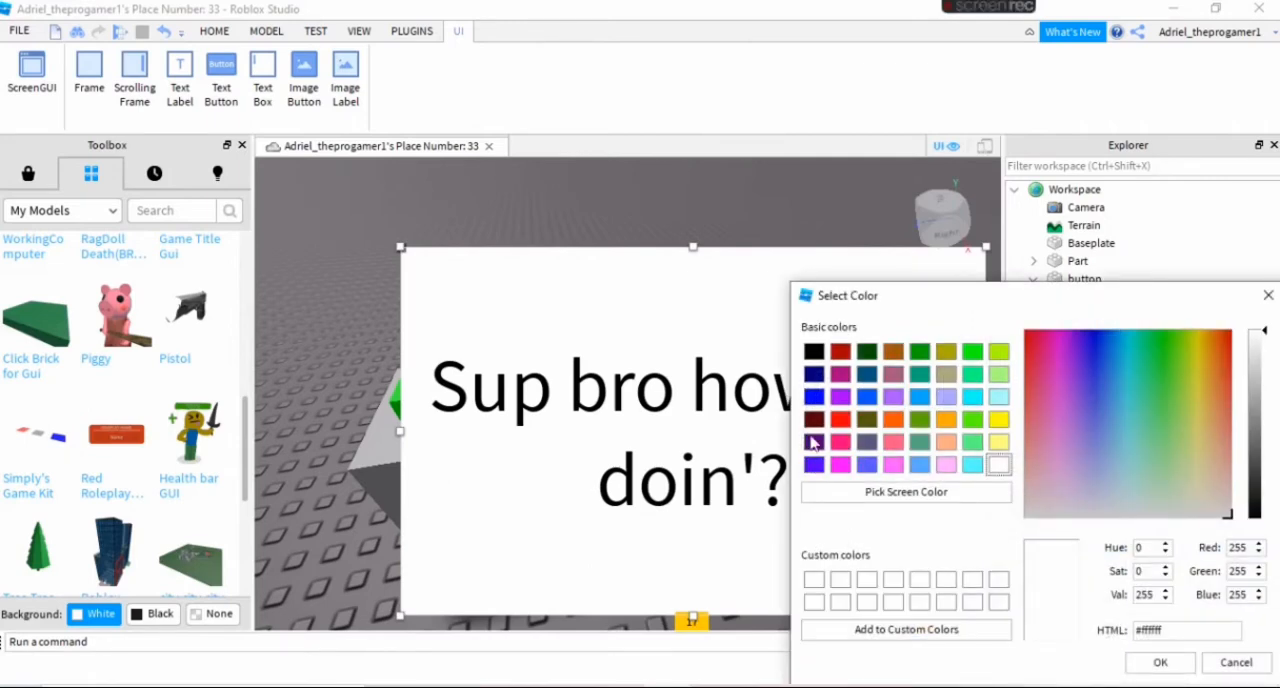
Set the label's BackgroundColor3 to light blue in the Select Color dialog.
left_click(814, 372)
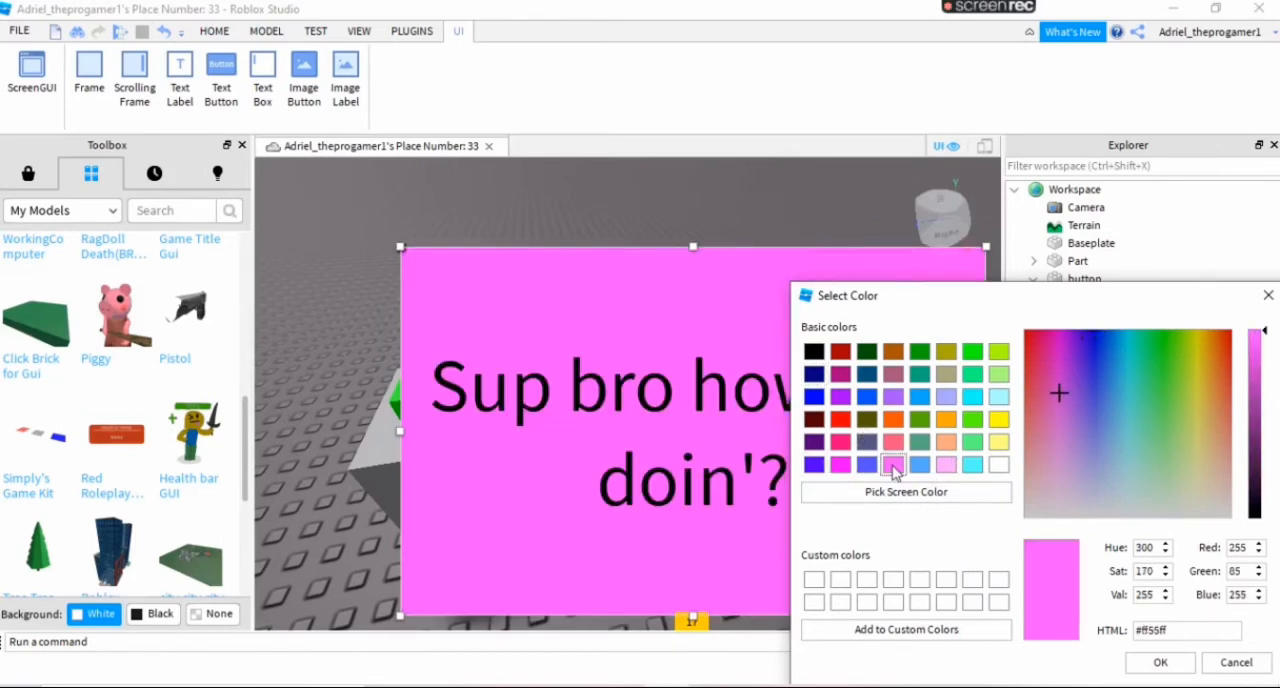
left_click(918, 464)
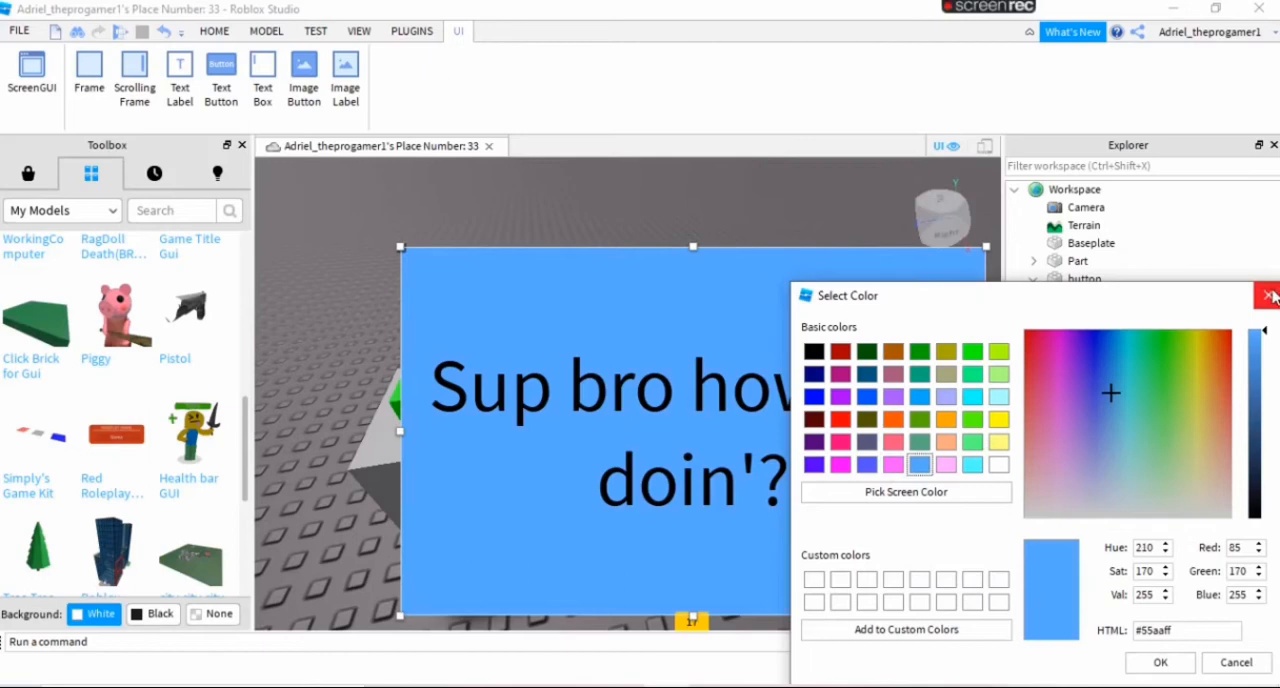
left_click(1270, 296)
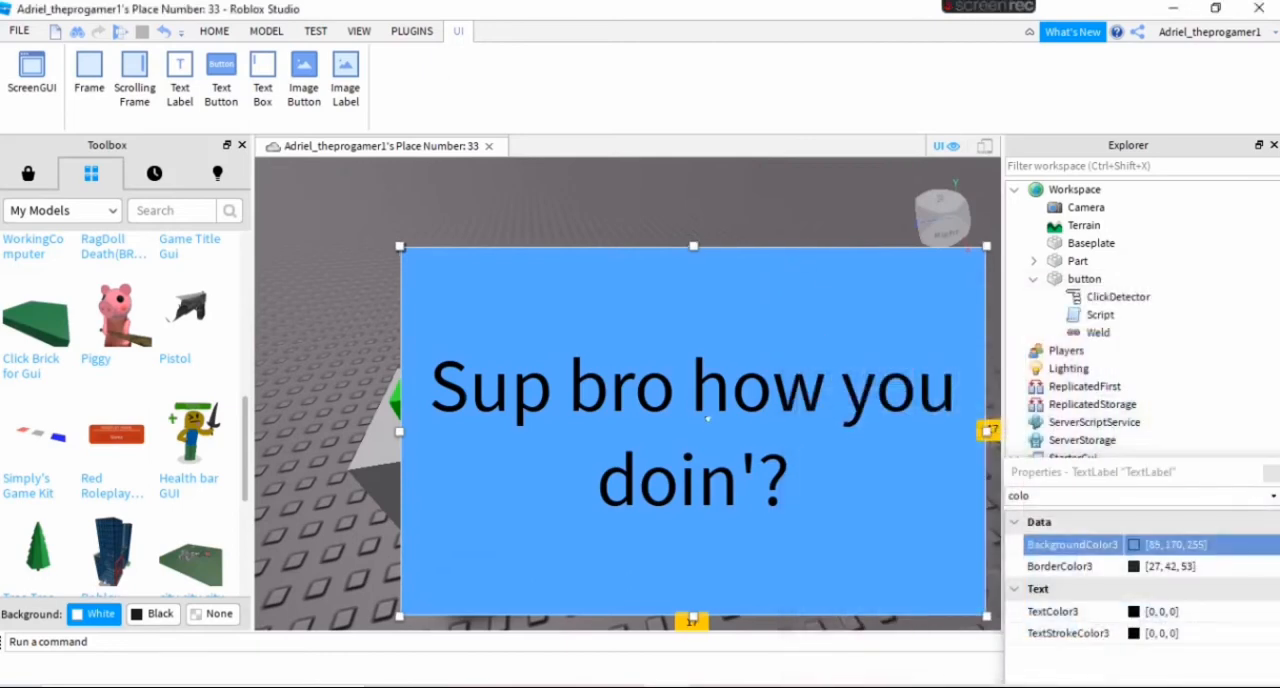
left_click(212, 30)
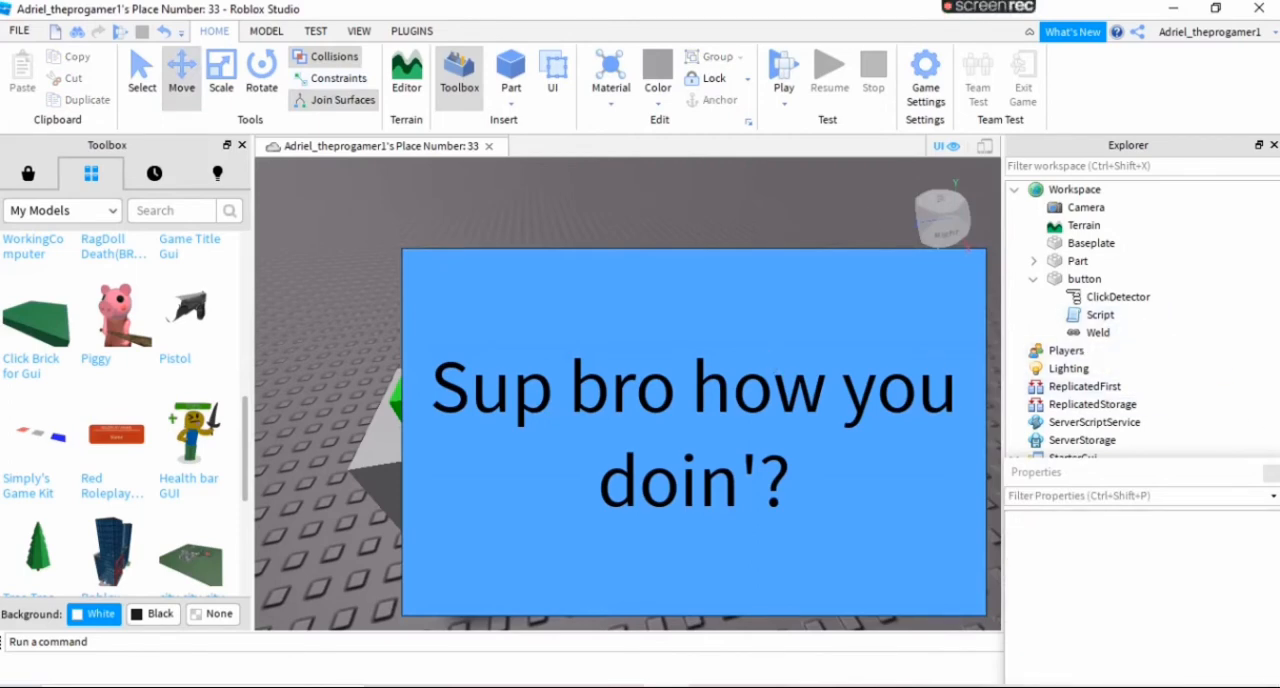
Drag the ScreenGui from StarterGui into the button part.
left_click(1078, 260)
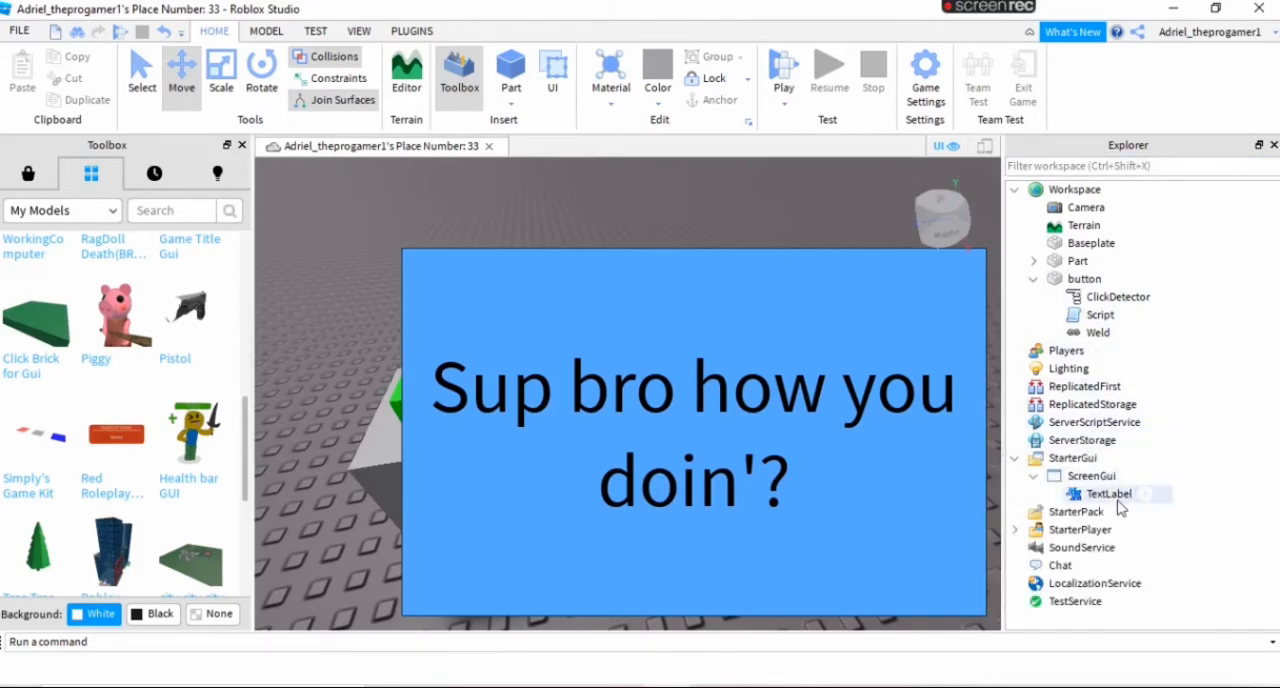
left_click(1092, 476)
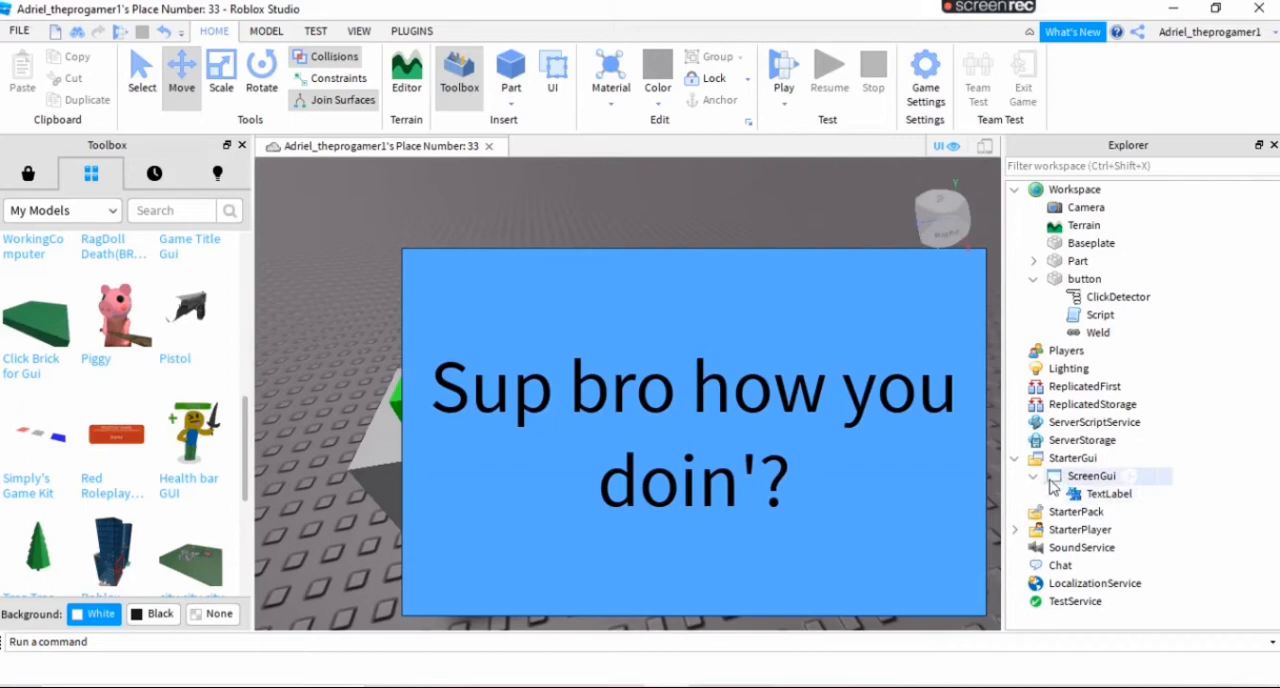
left_click(458, 30)
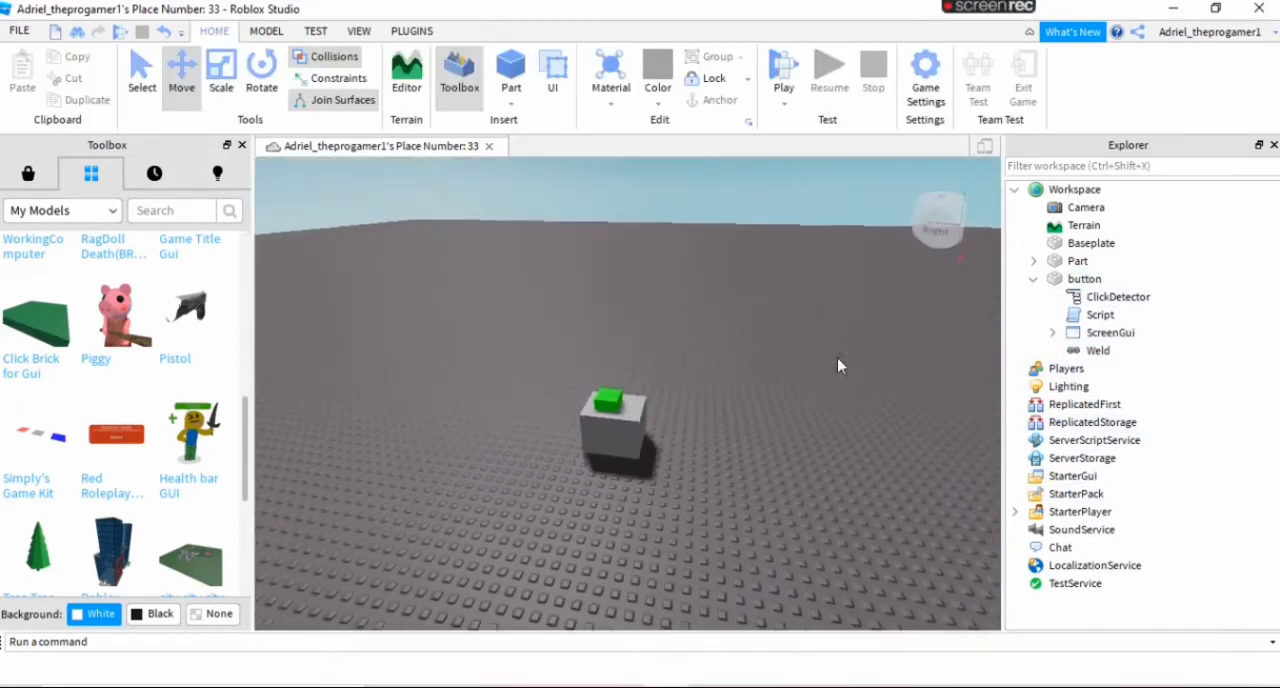
left_click(1084, 208)
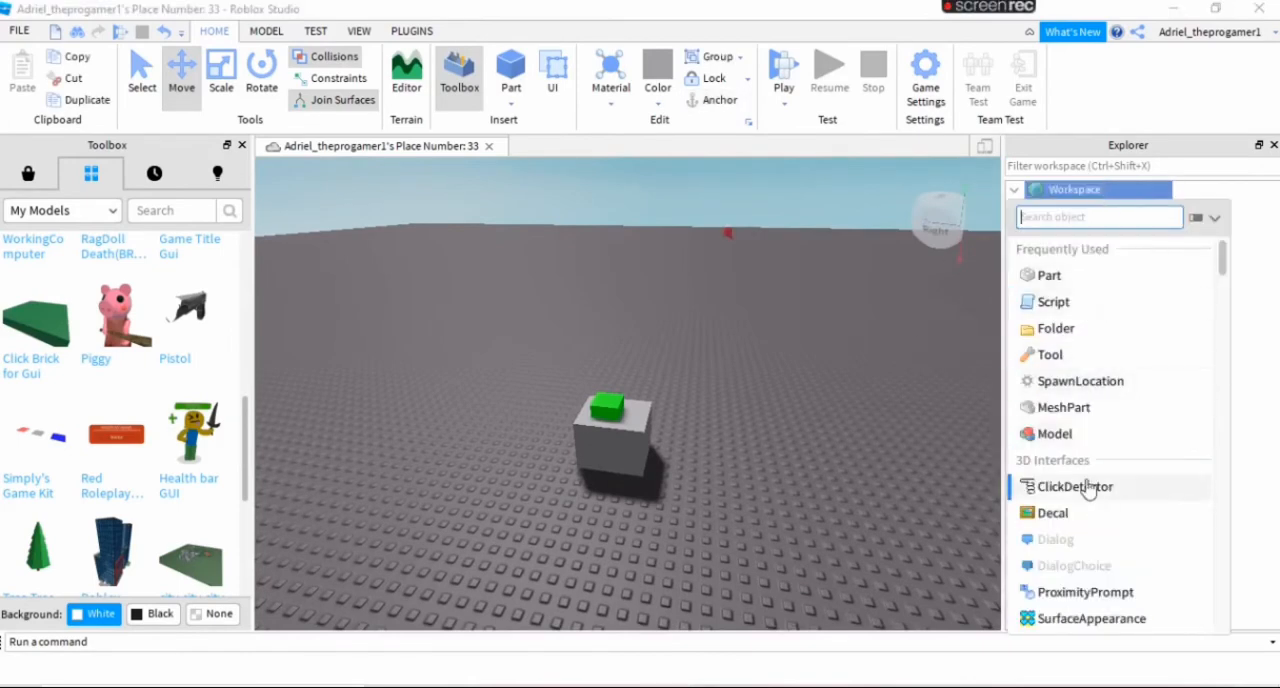
Start a Play test of the place.
left_click(1076, 486)
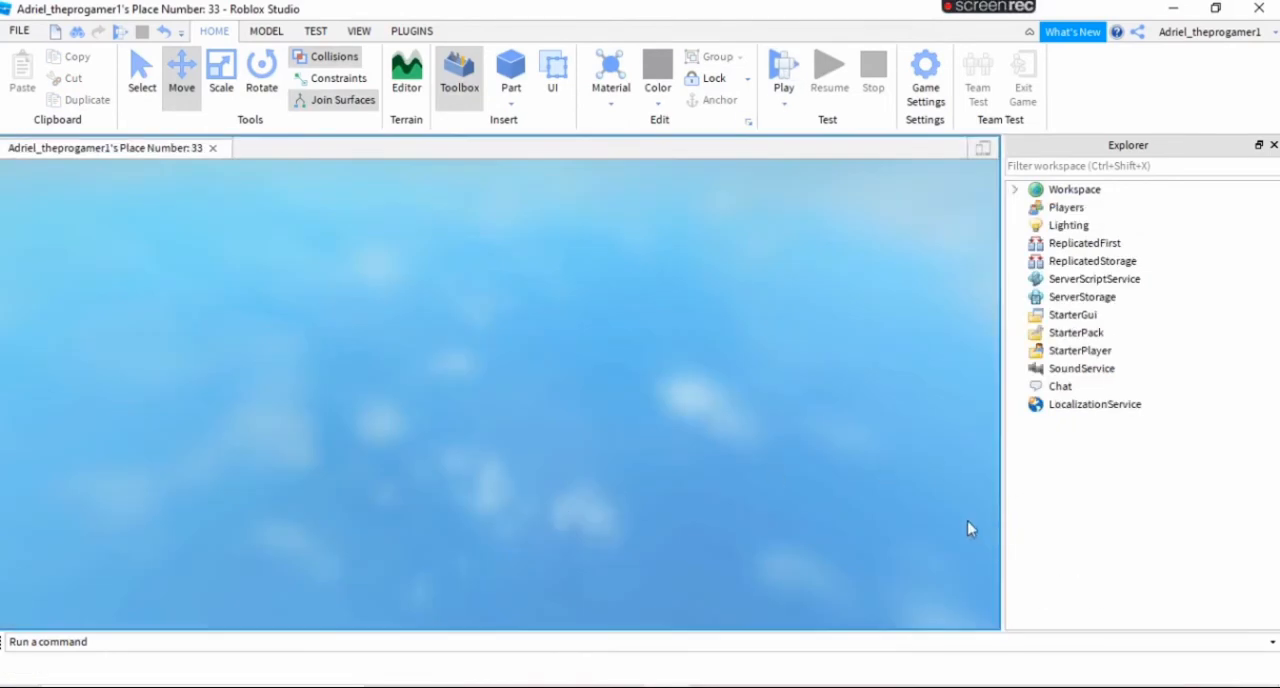
Trigger the green button in the playtest so the blue 'Sup bro how you doin'?' label appears.
left_click(784, 76)
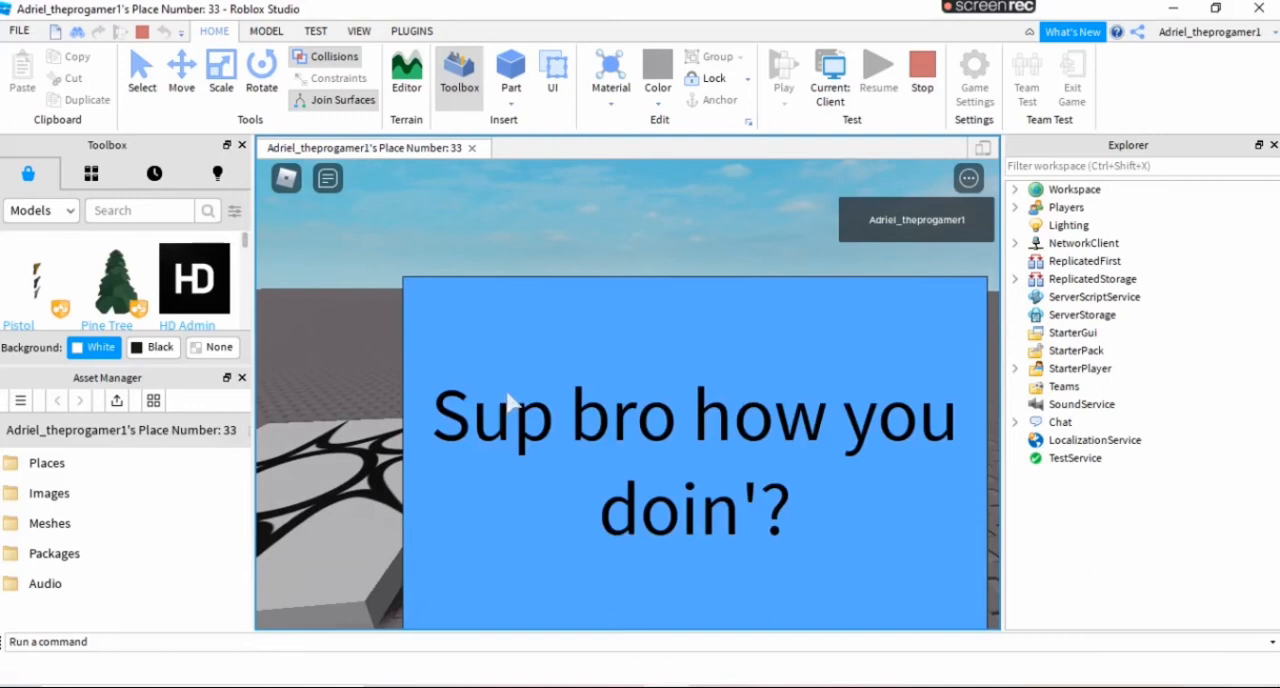
mouse_move(872, 428)
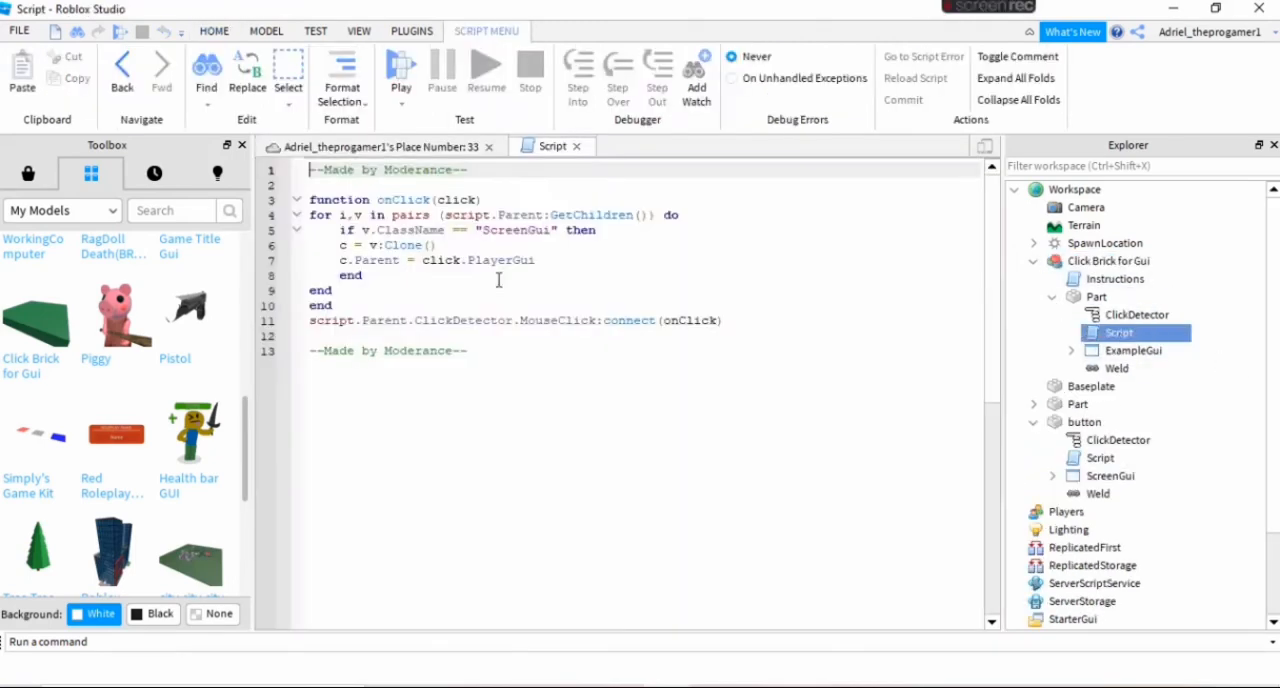
Select the click-handler code in the Click Brick for Gui script and bring up its copy menu.
left_click_drag(350, 230, 722, 320)
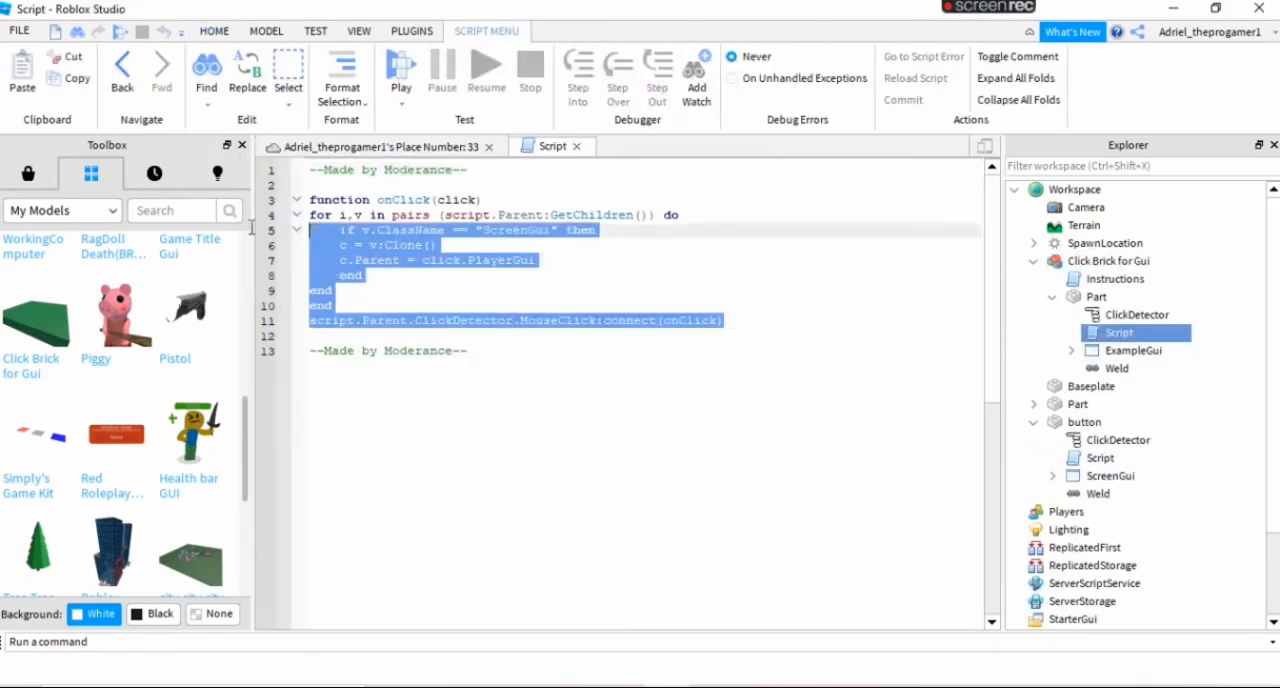
right_click(396, 252)
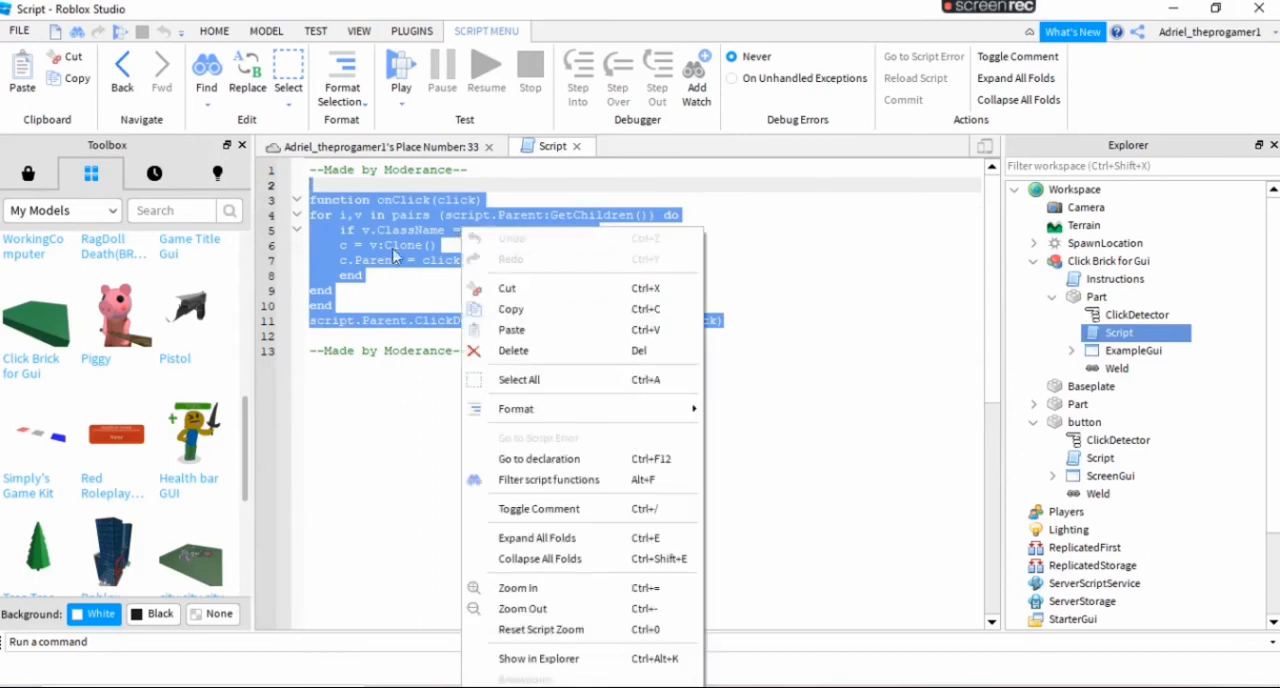